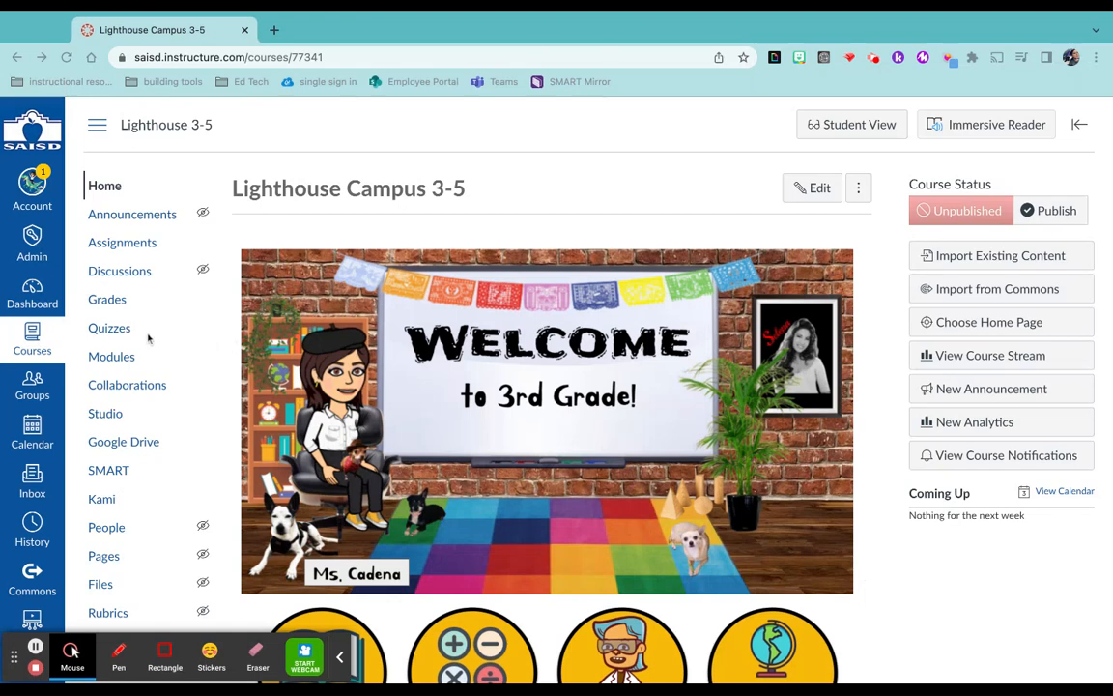
- Create a new quiz from the course Quizzes list, choosing the New Quizzes engine
left_click(108, 329)
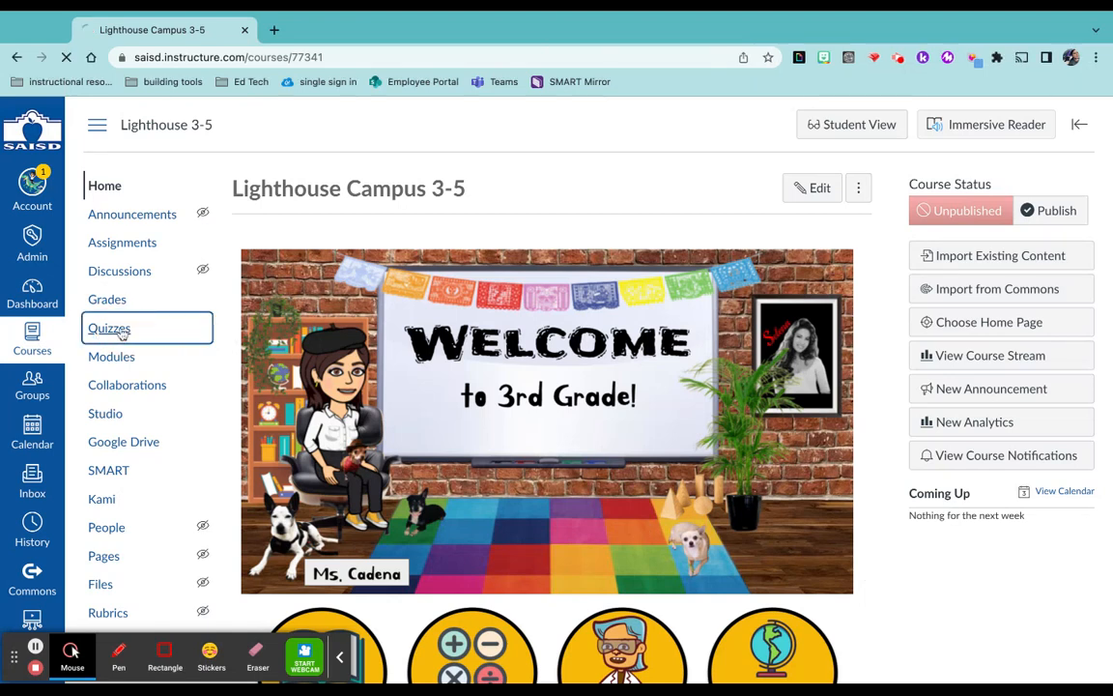
left_click(109, 328)
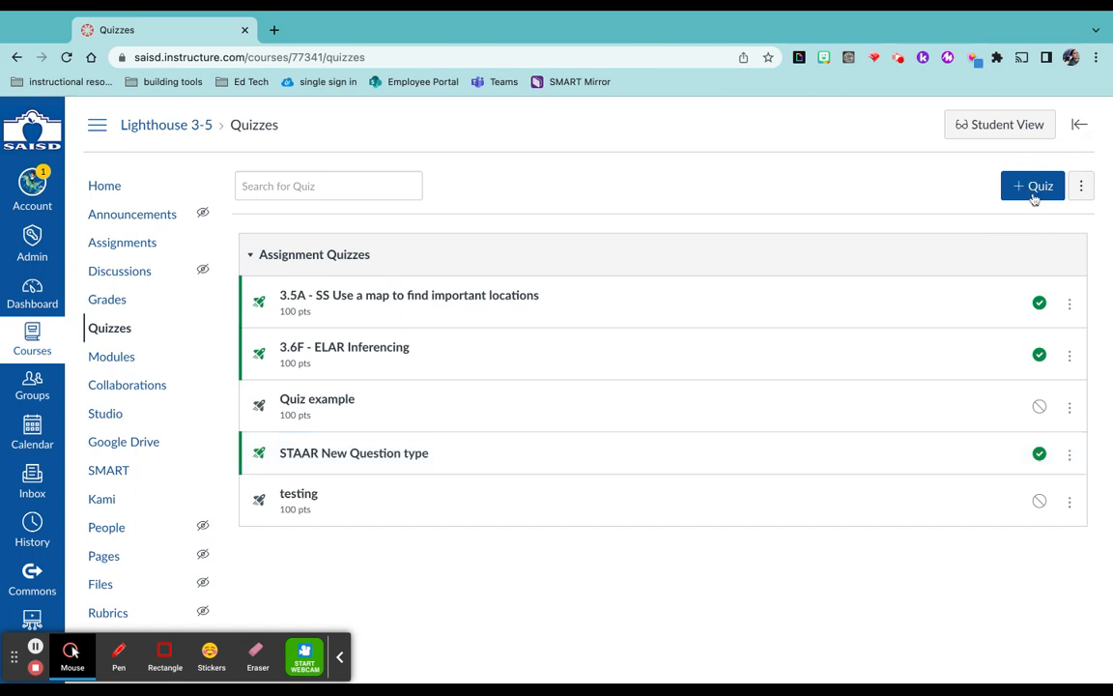
left_click(1032, 186)
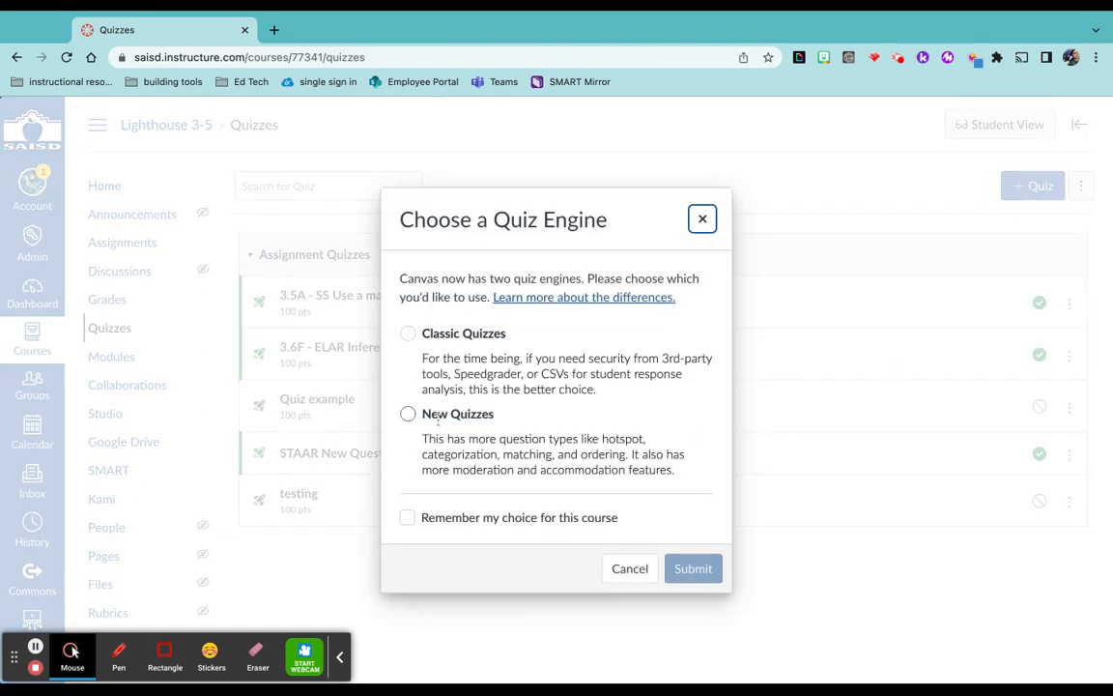
left_click(405, 414)
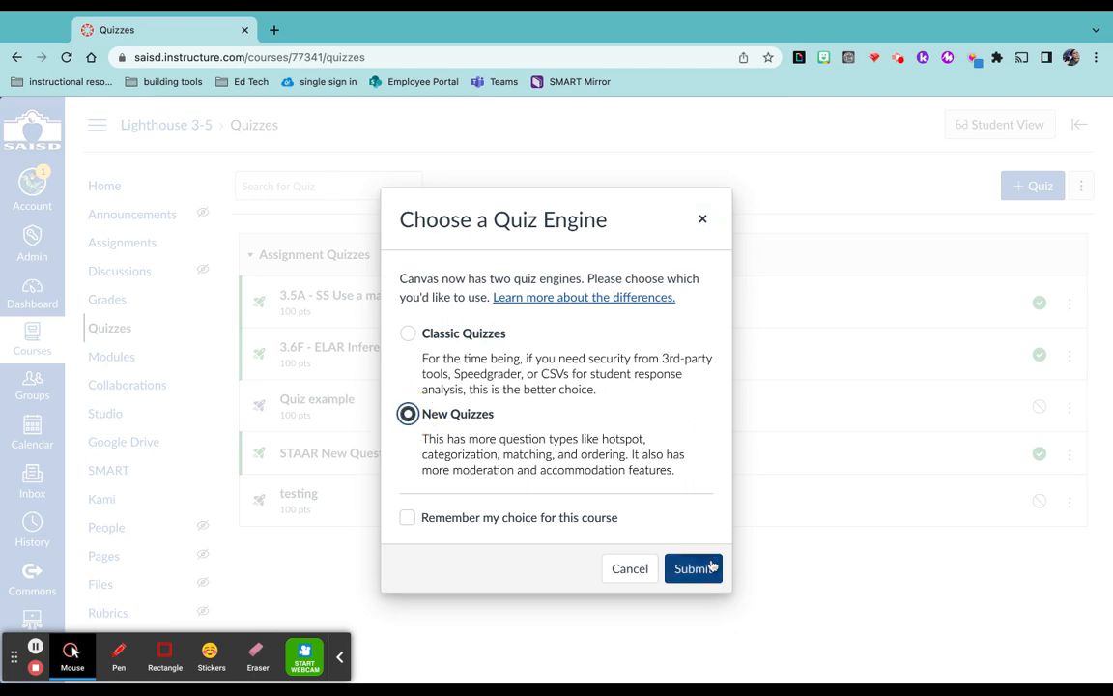
left_click(691, 568)
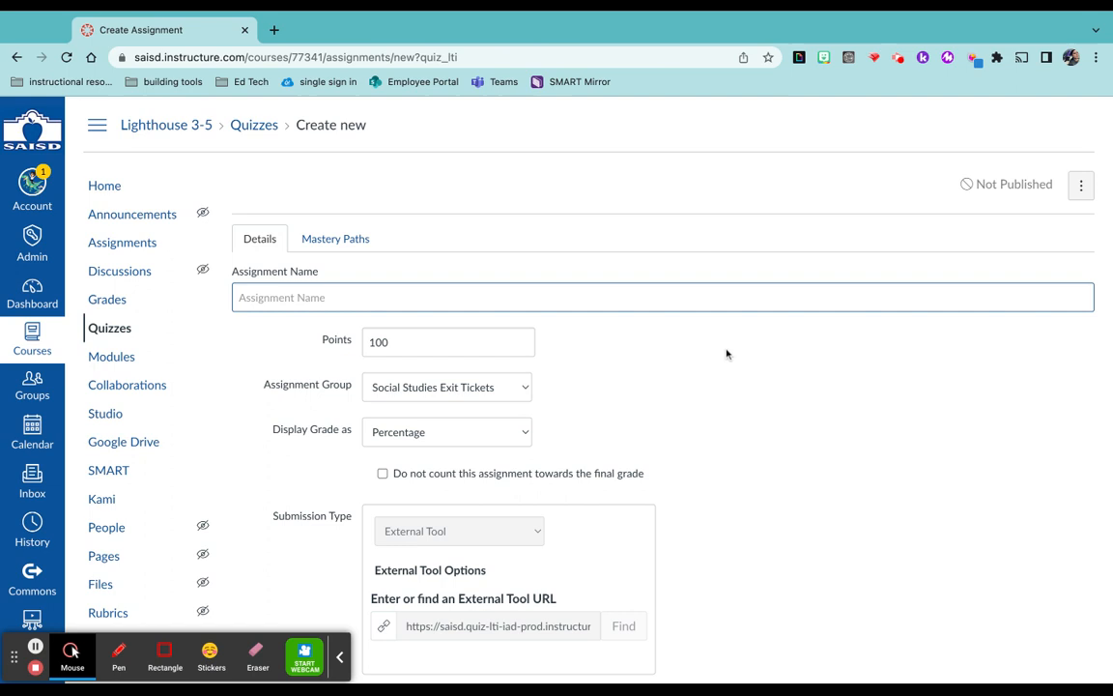
- Name the quiz 'Quiz examples', assign it to the Assignments group, and enter Build
type("Quiz examples")
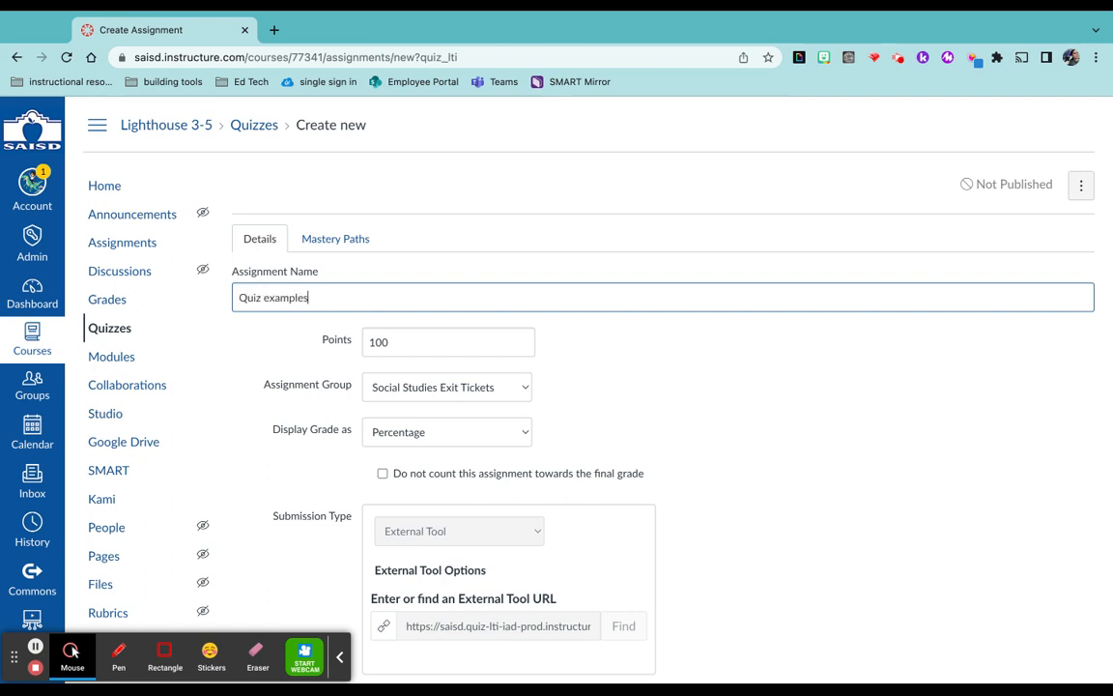
scroll("down", 3)
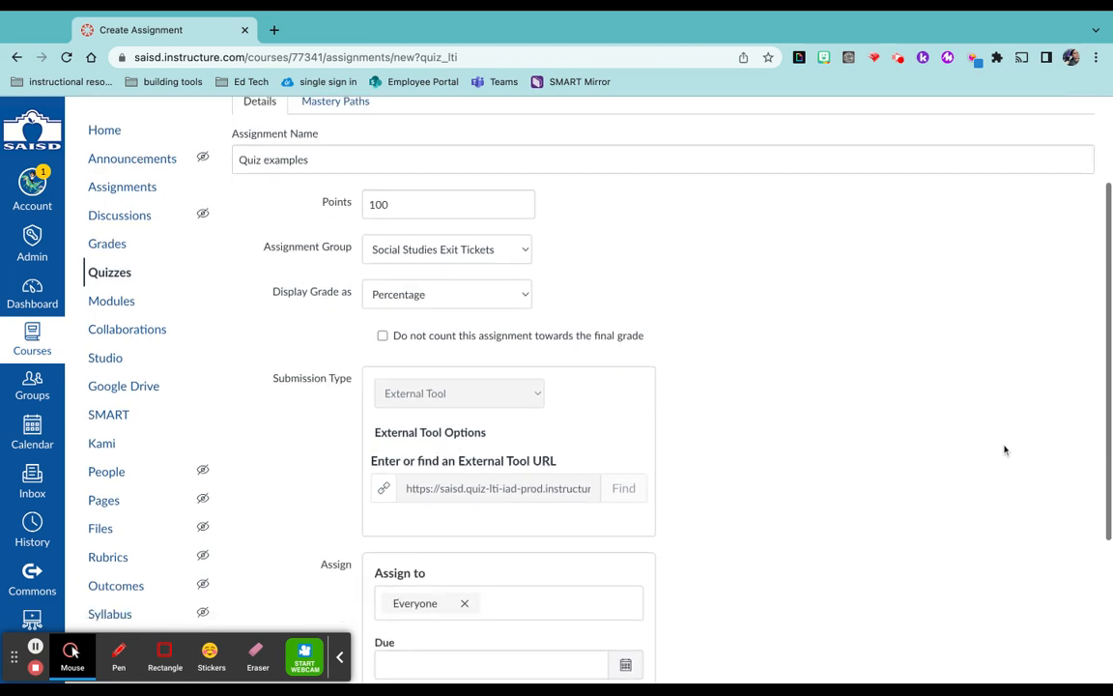
mouse_move(514, 252)
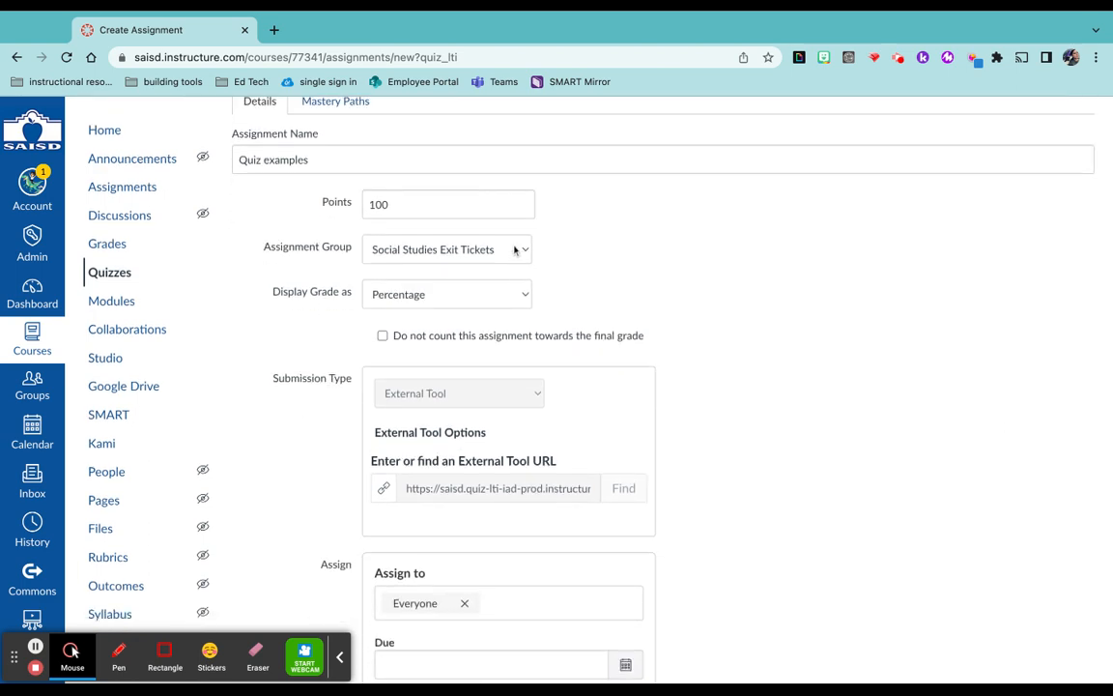
left_click(446, 230)
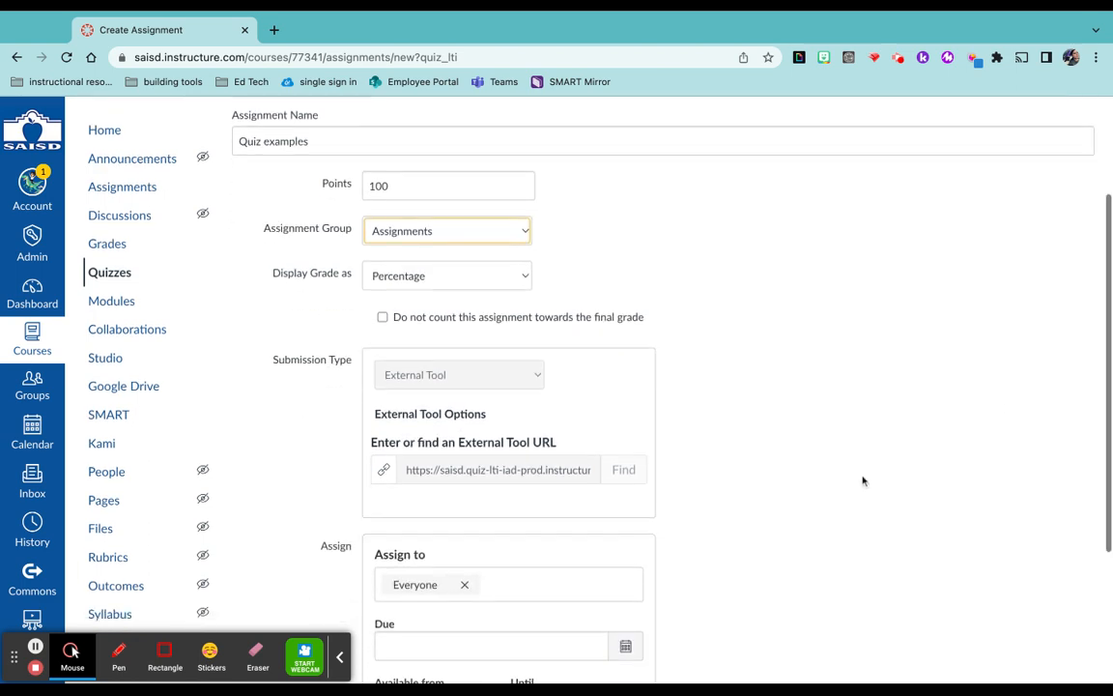
scroll("down", 3)
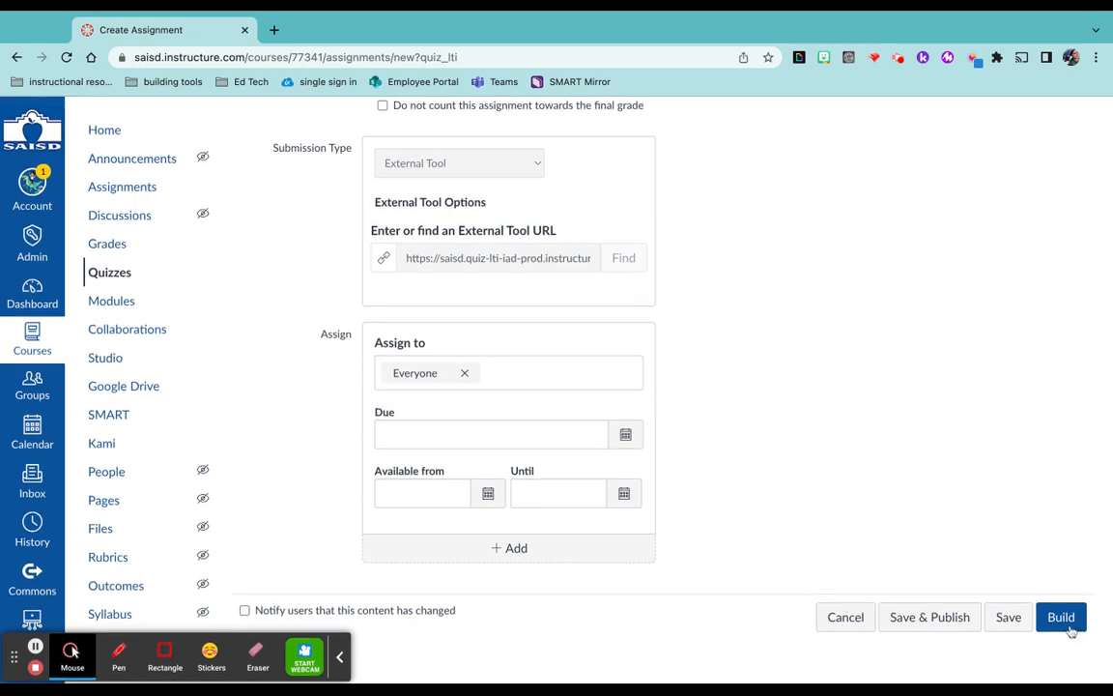
left_click(1061, 617)
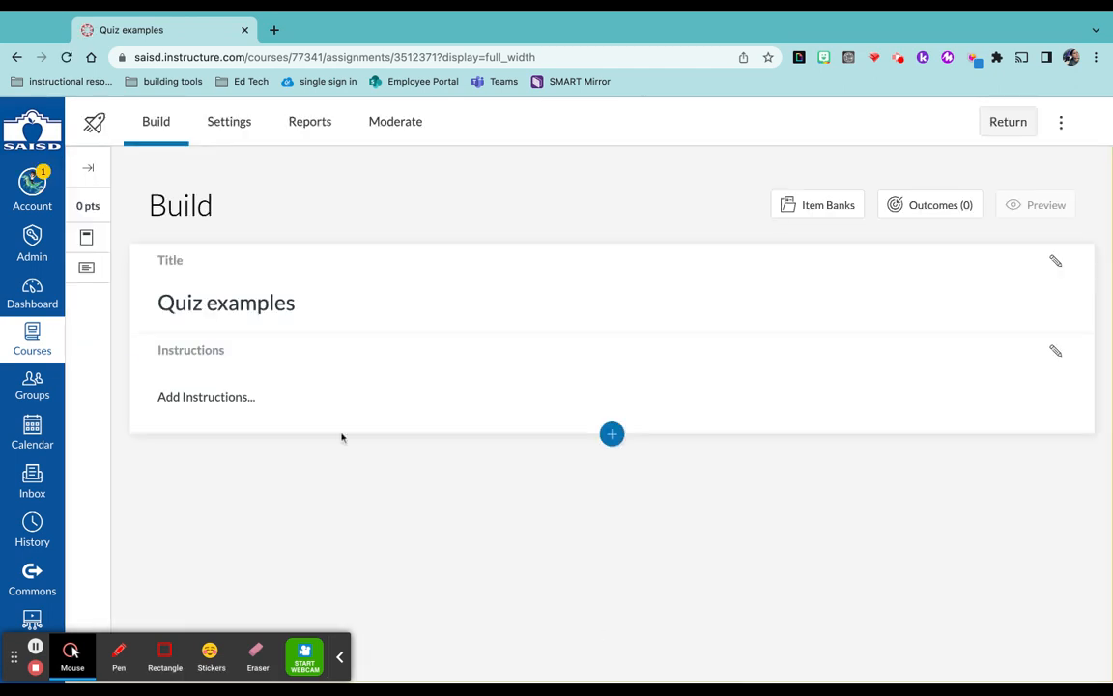
- Leave the quiz instructions empty and bring up the Insert Content question-type list
left_click(205, 398)
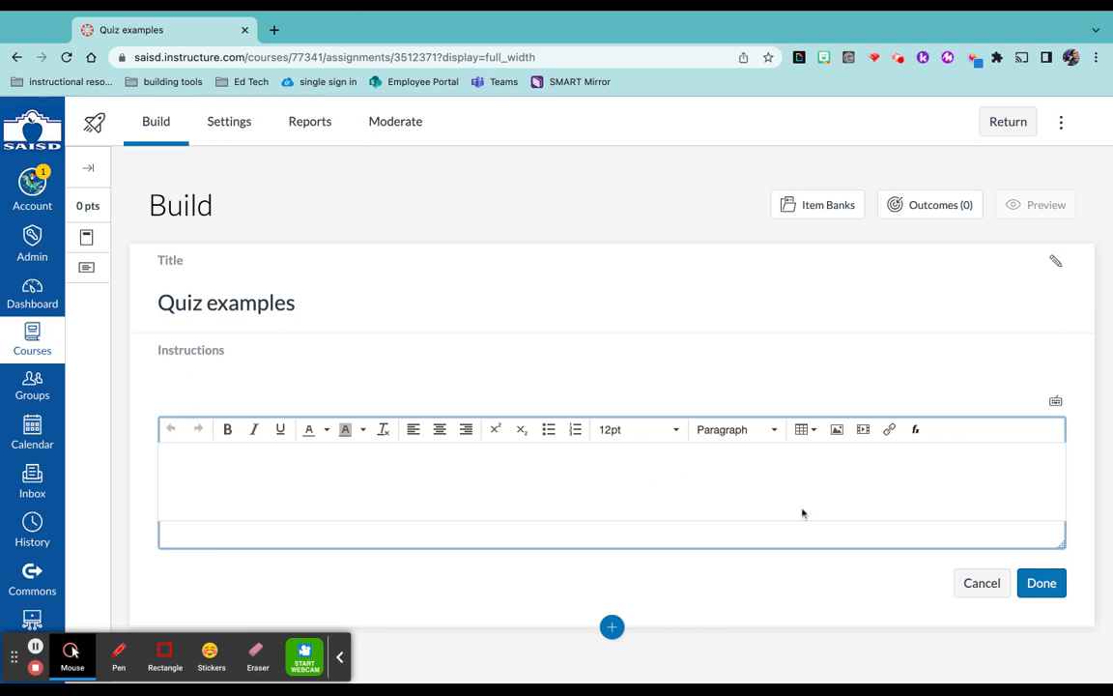
mouse_move(943, 460)
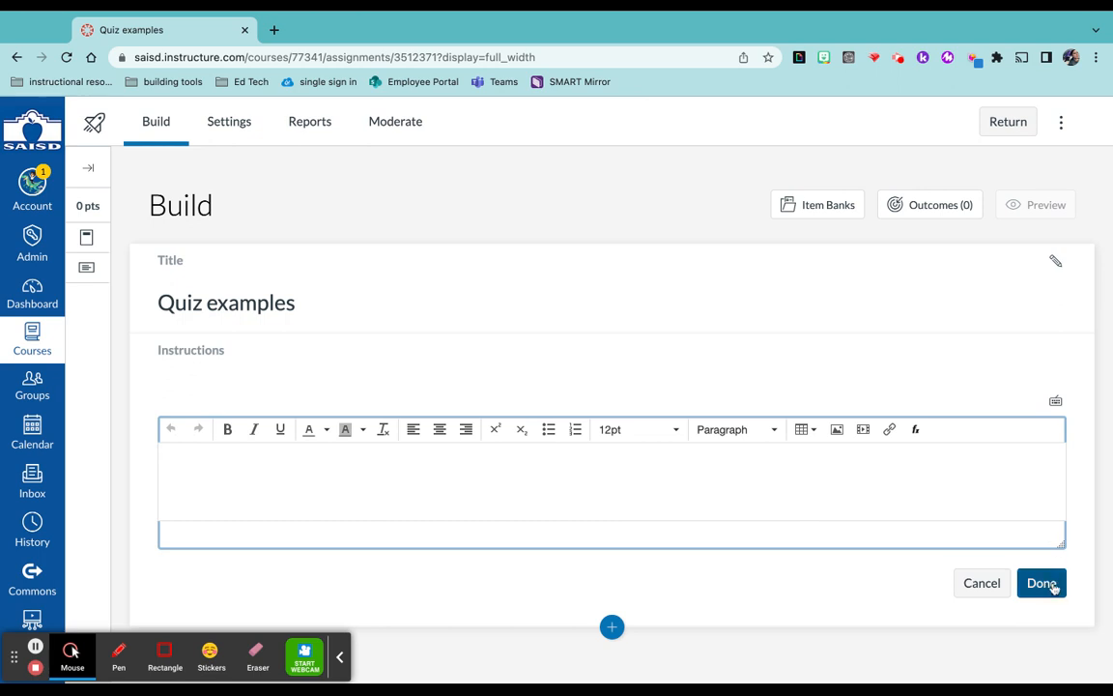
left_click(1040, 584)
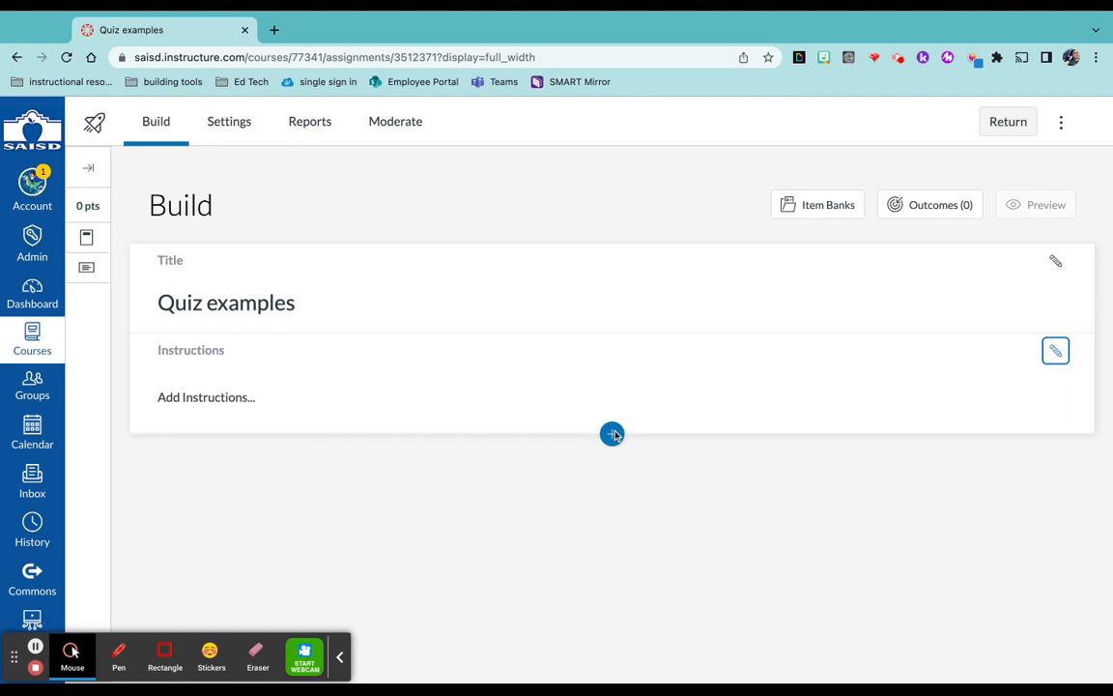
left_click(613, 433)
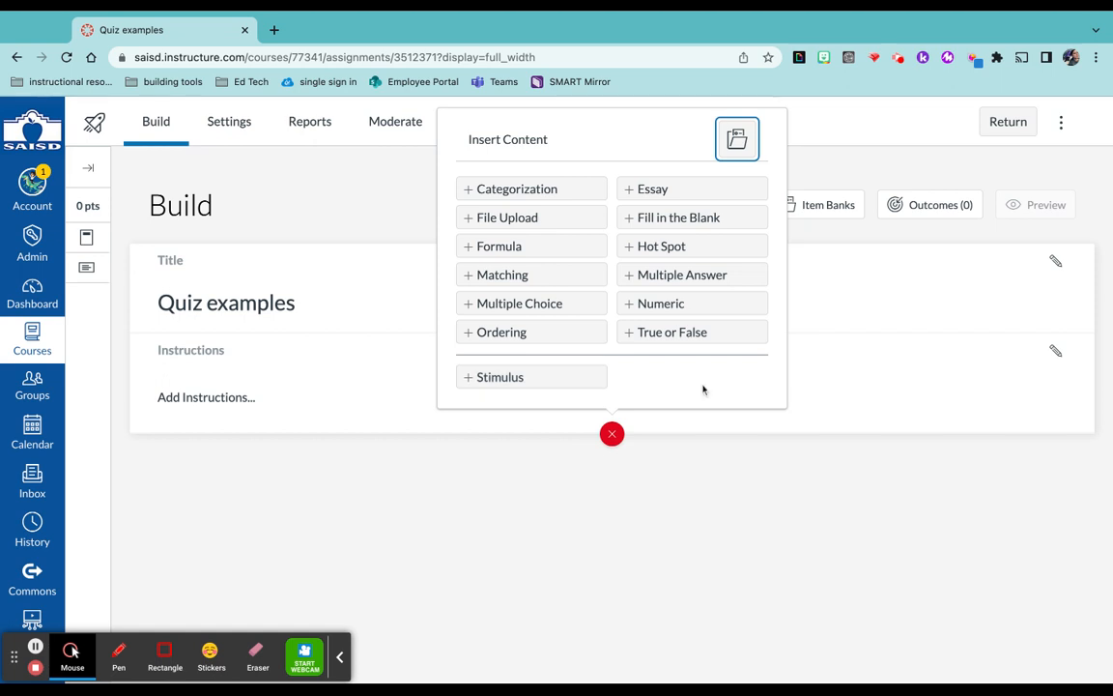
mouse_move(564, 307)
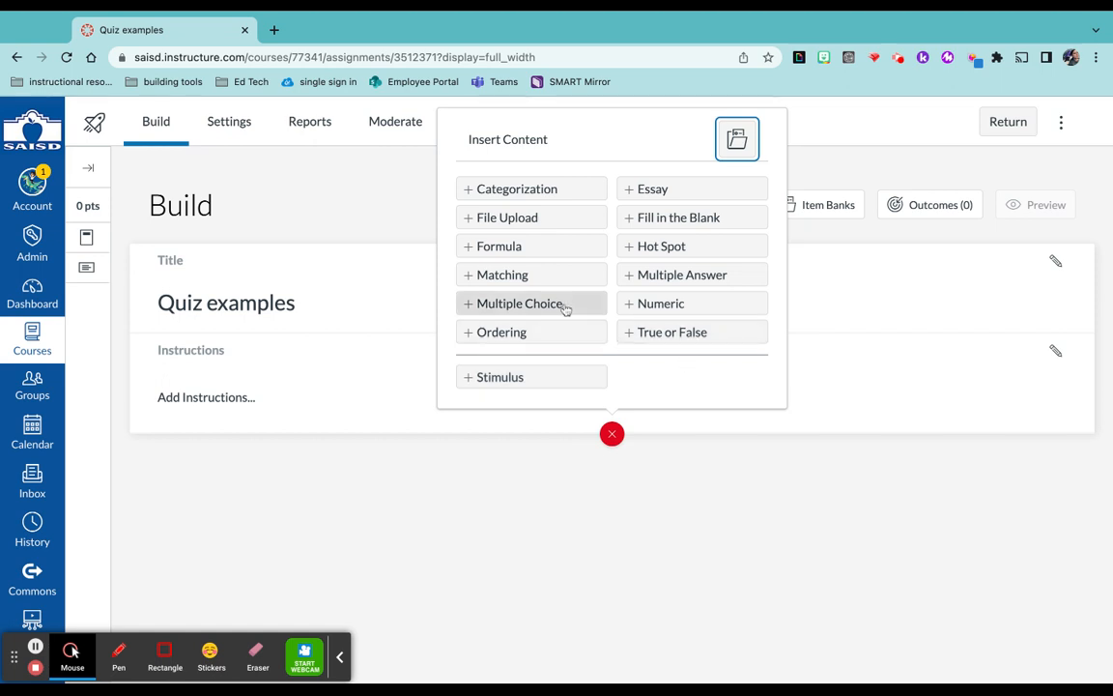
- Add a Multiple Choice question and reach its question stem field
left_click(522, 302)
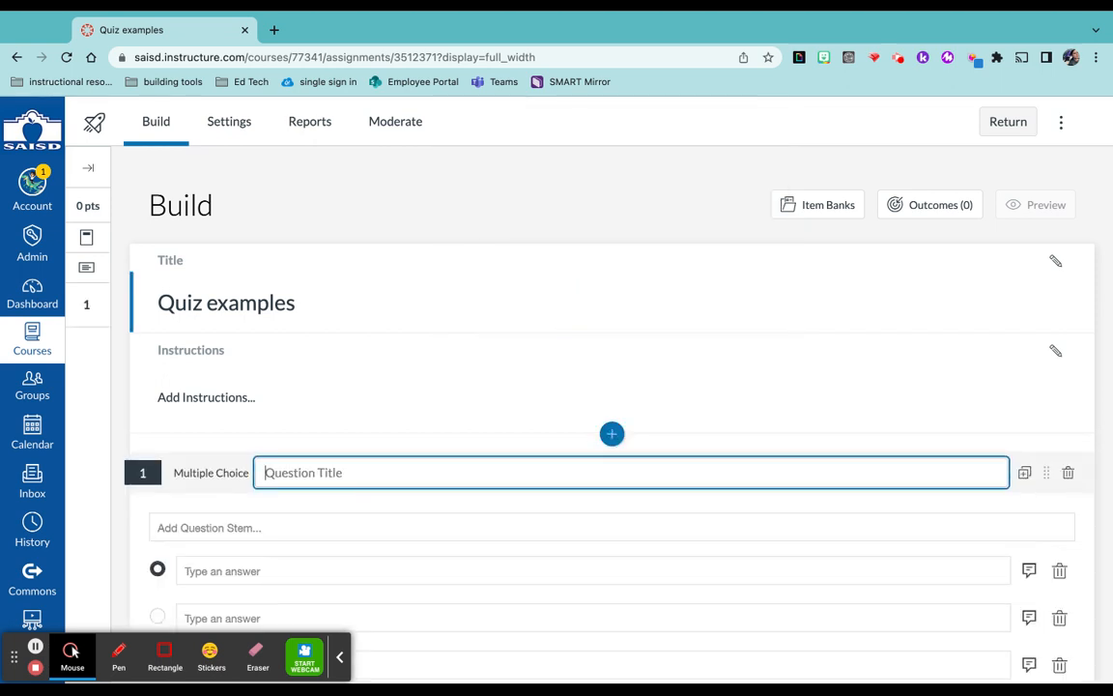
scroll("down", 3)
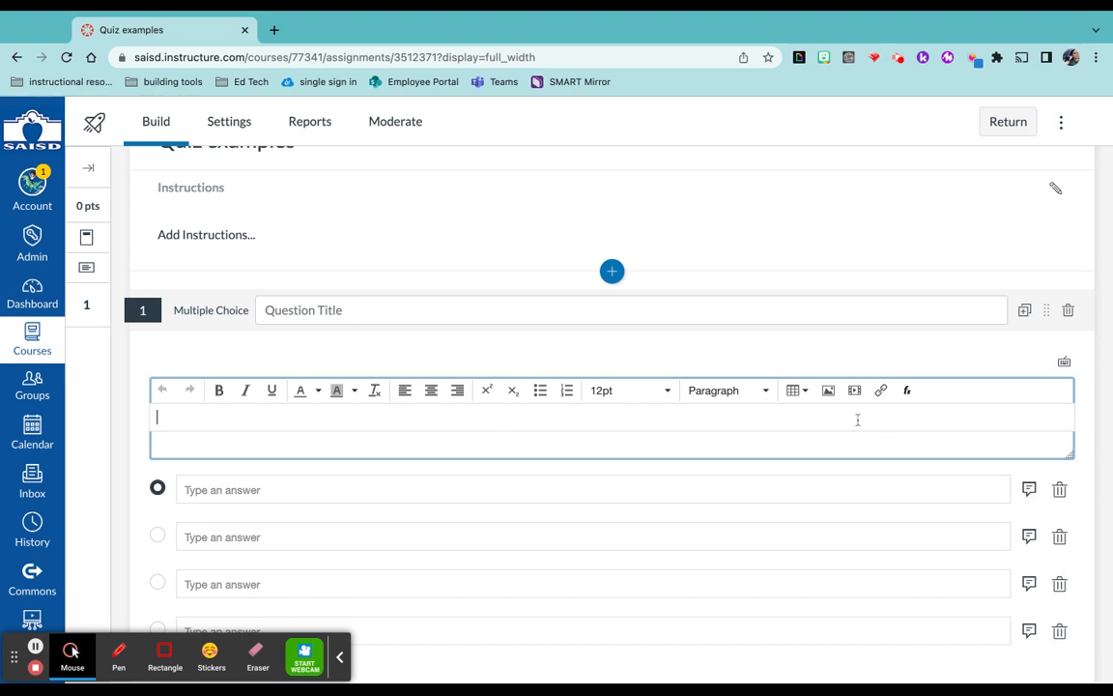
mouse_move(468, 454)
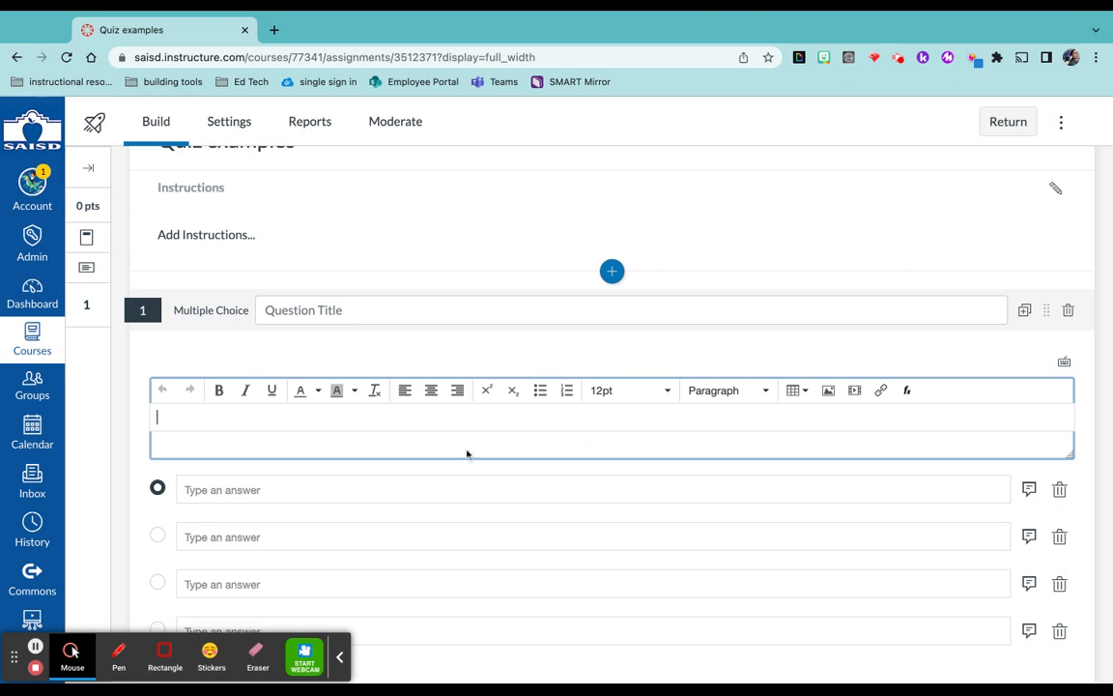
scroll("down", 3)
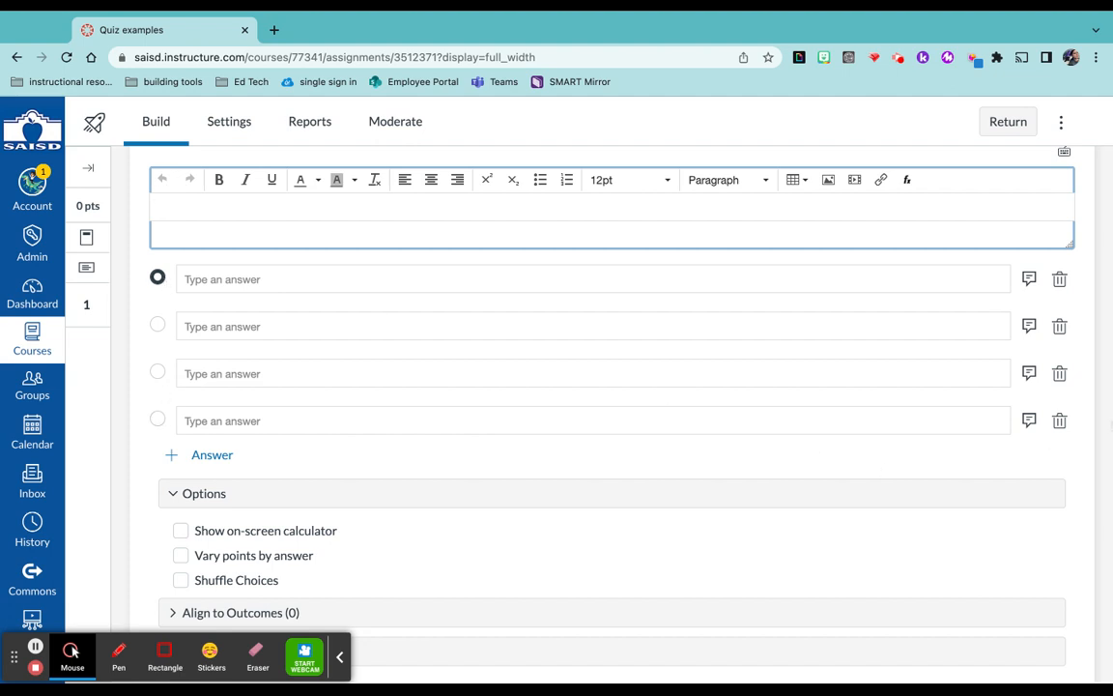
mouse_move(1028, 421)
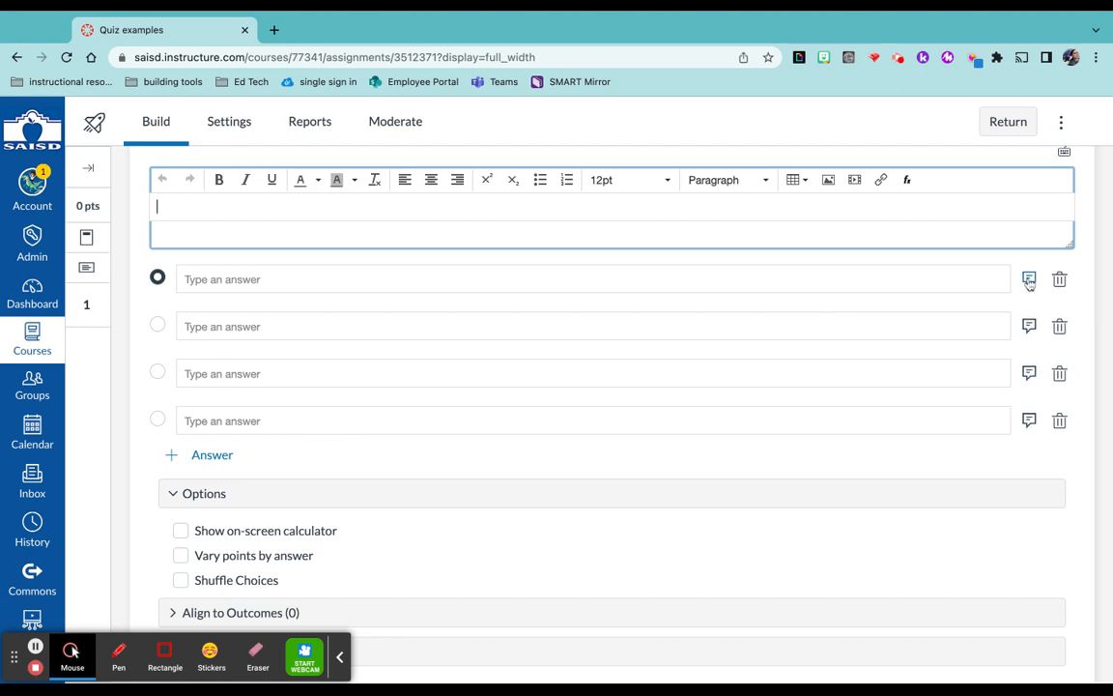
mouse_move(1040, 352)
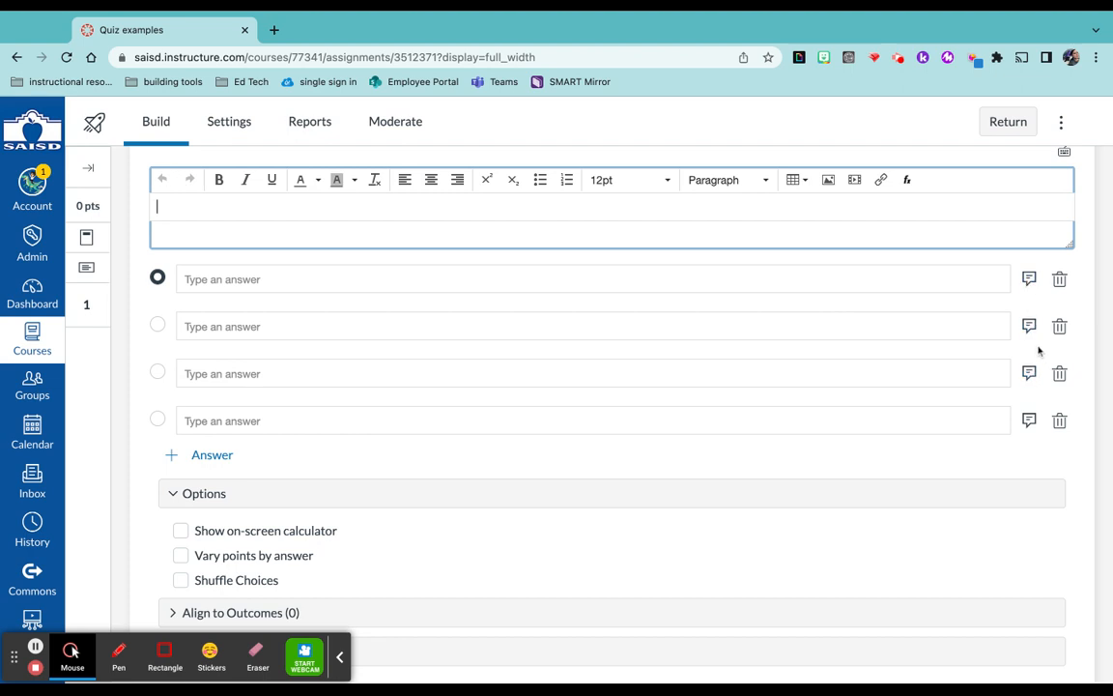
mouse_move(1063, 308)
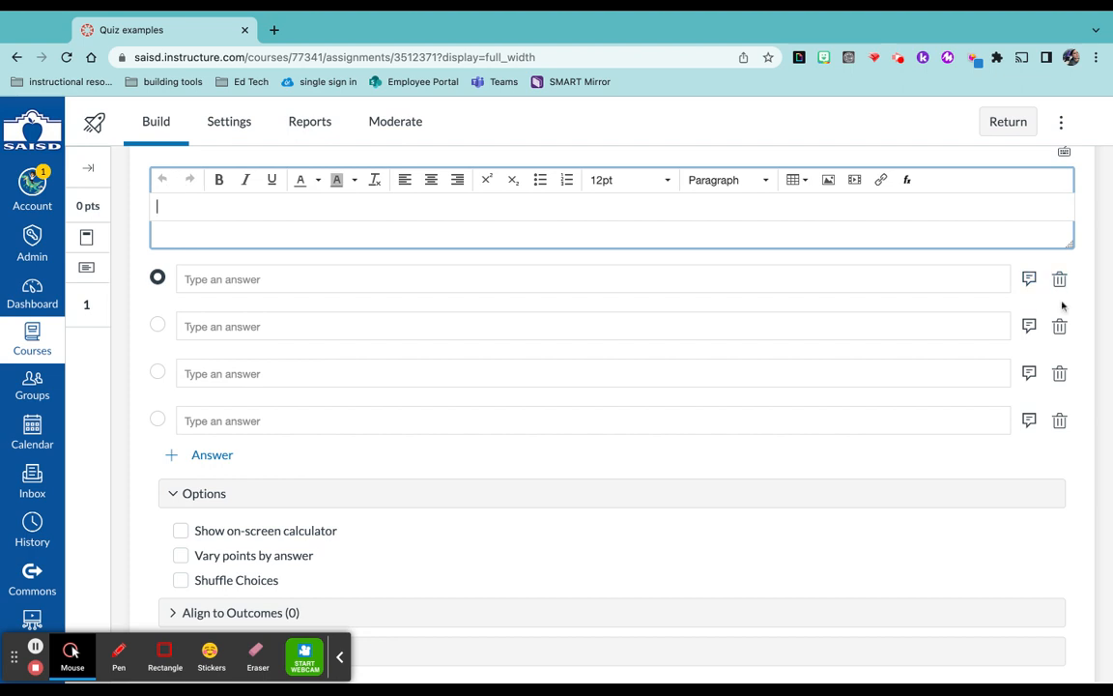
scroll("down", 3)
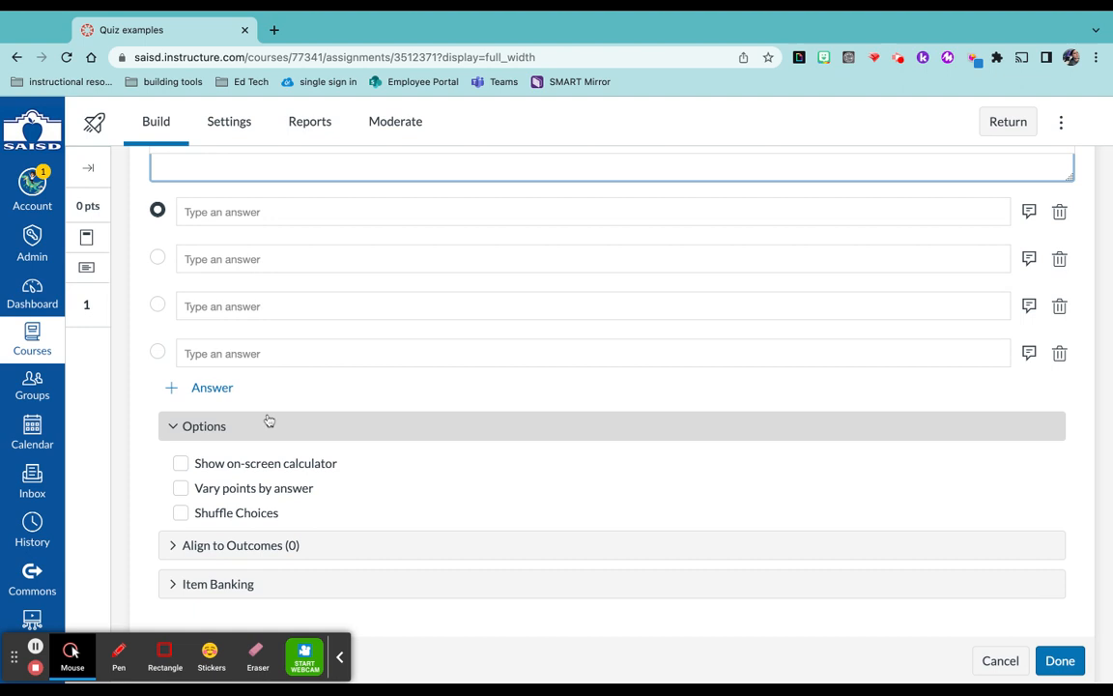
mouse_move(213, 387)
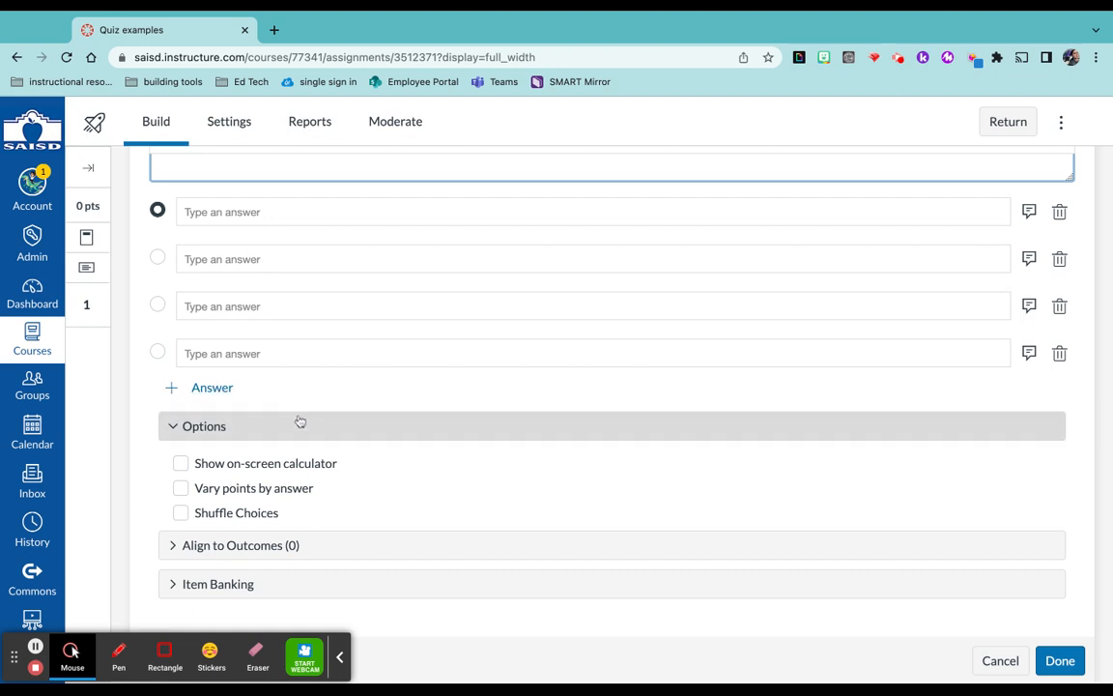
scroll("down", 3)
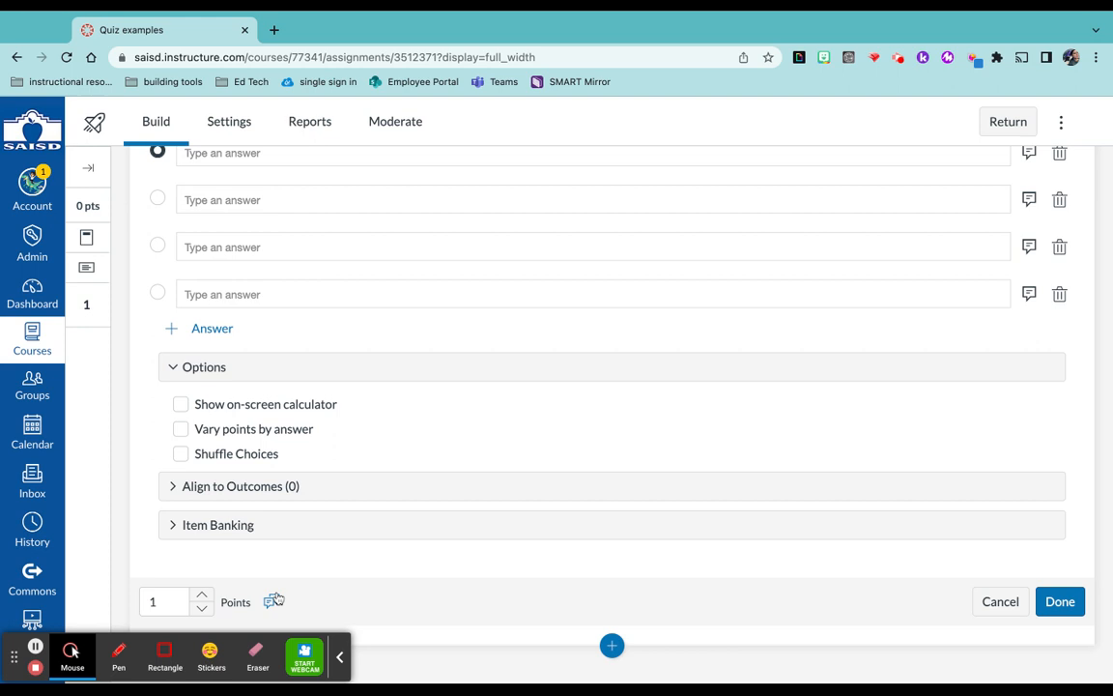
left_click(275, 599)
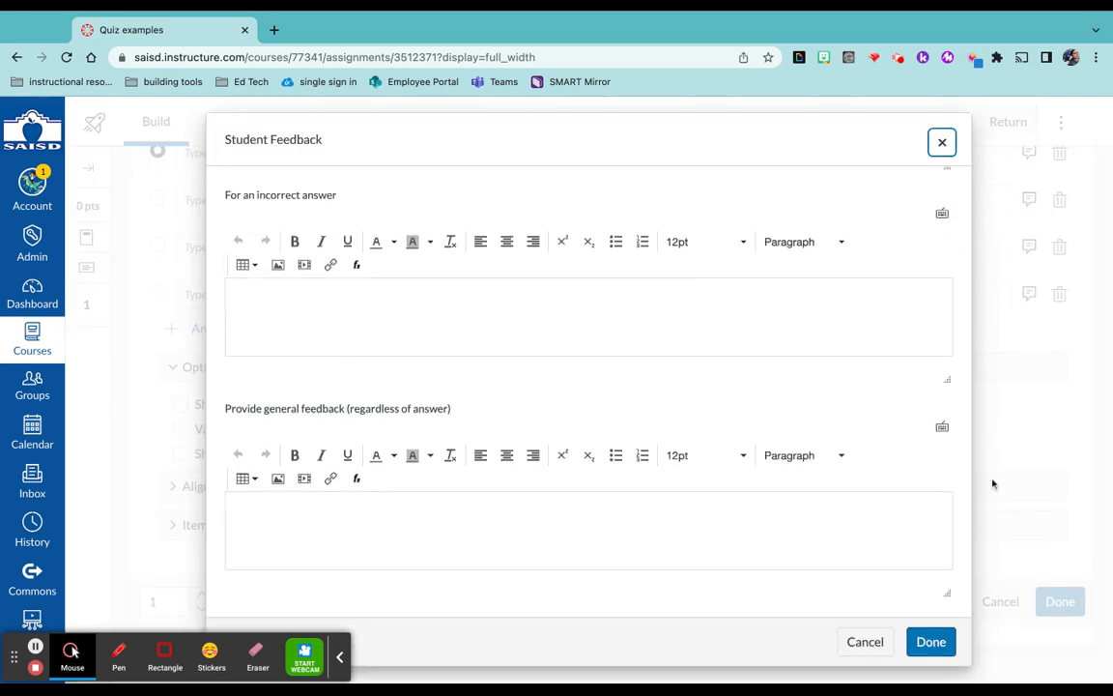
left_click(941, 143)
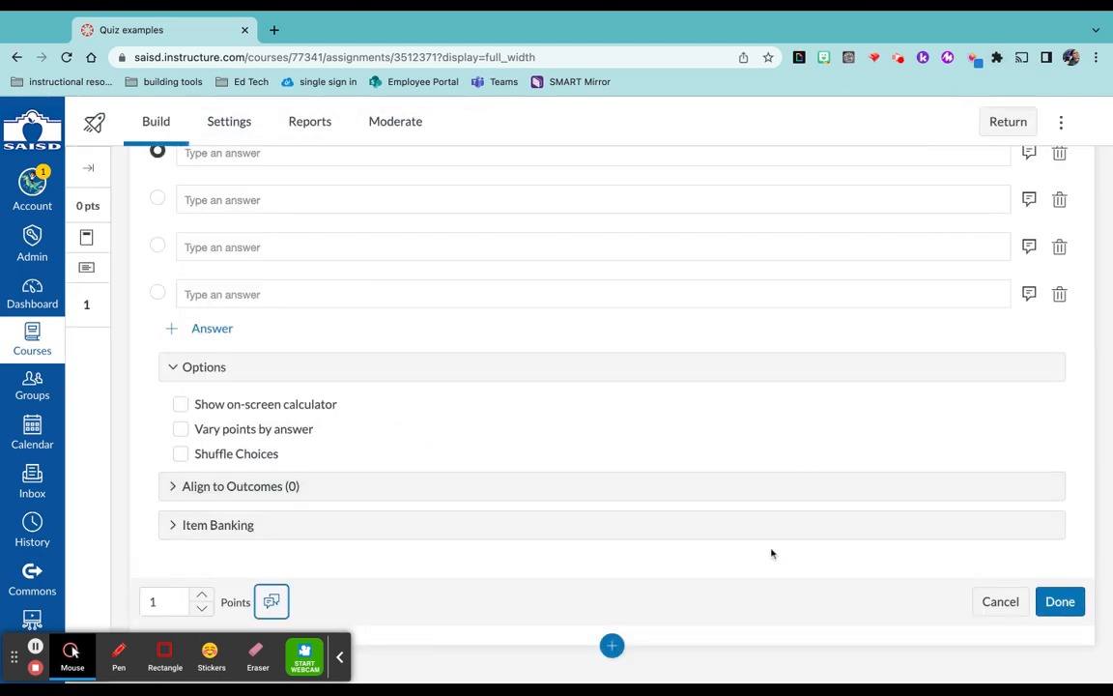
mouse_move(855, 615)
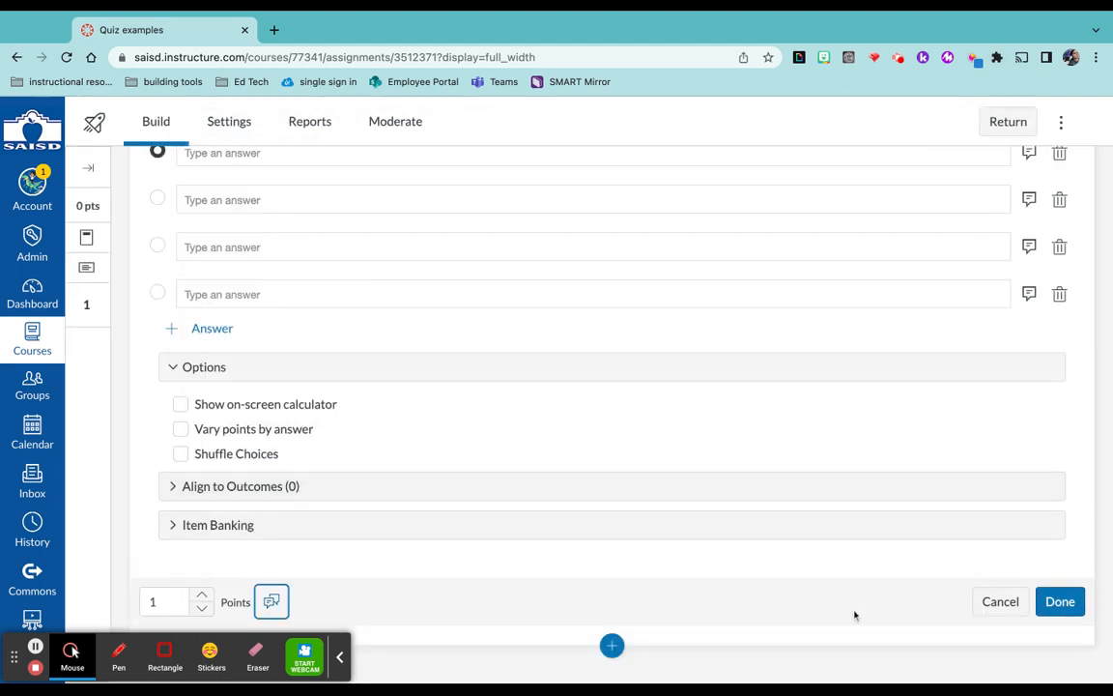
mouse_move(971, 626)
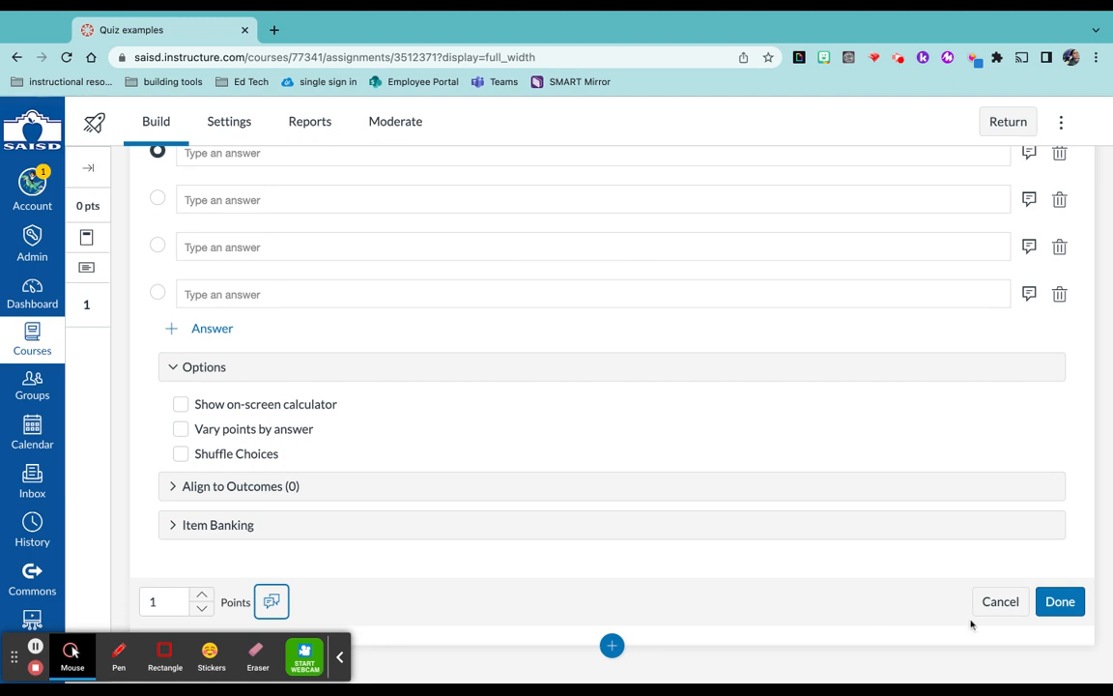
- Attempt to save the Multiple Choice question with blank answers, triggering validation errors
left_click(1059, 601)
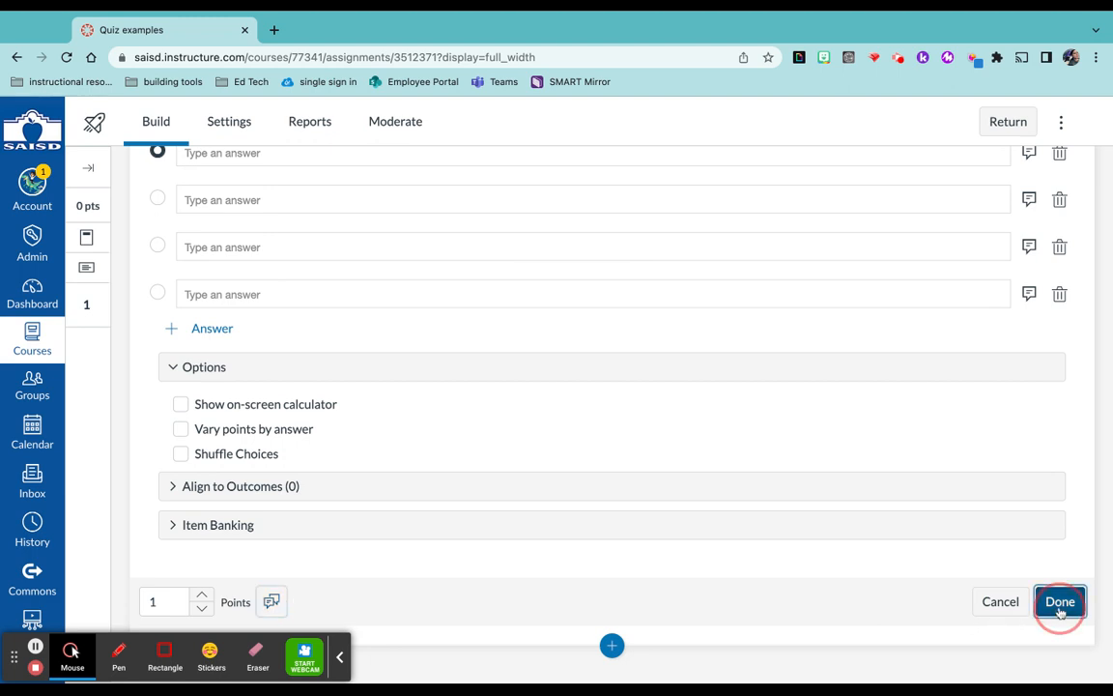
left_click(1059, 601)
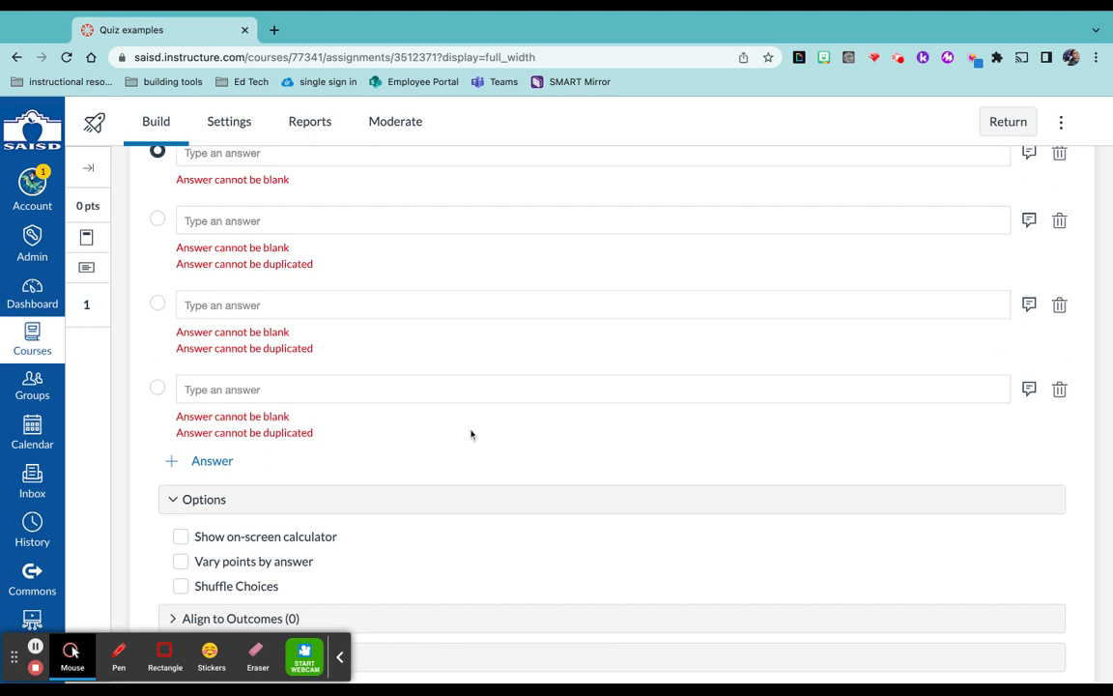
mouse_move(452, 433)
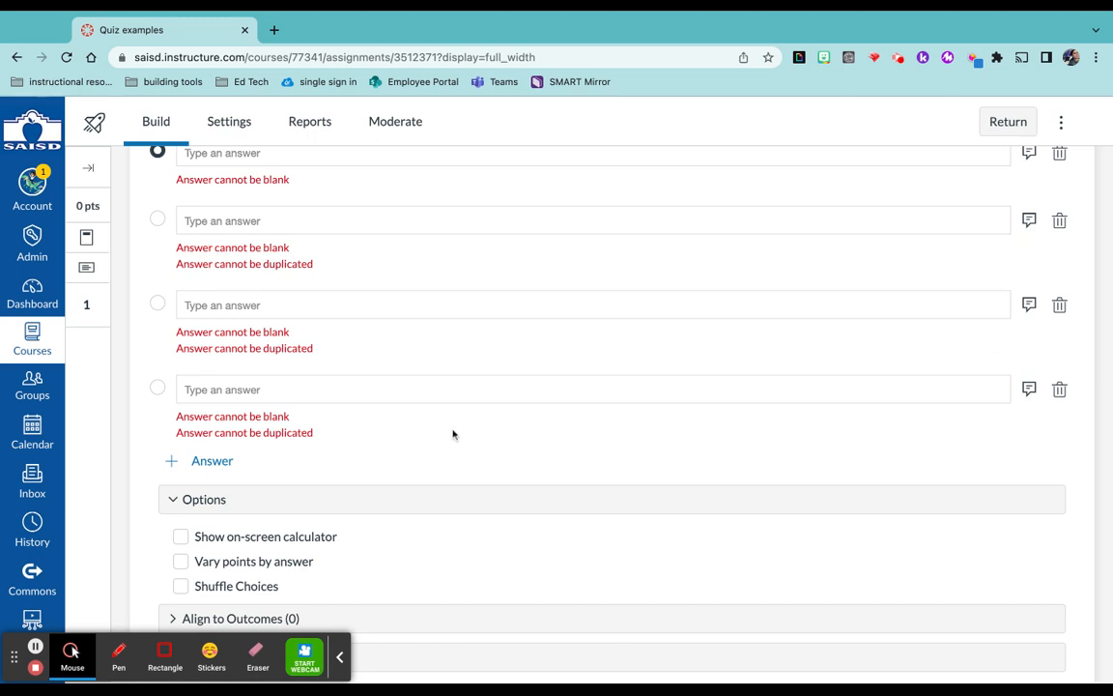
mouse_move(263, 549)
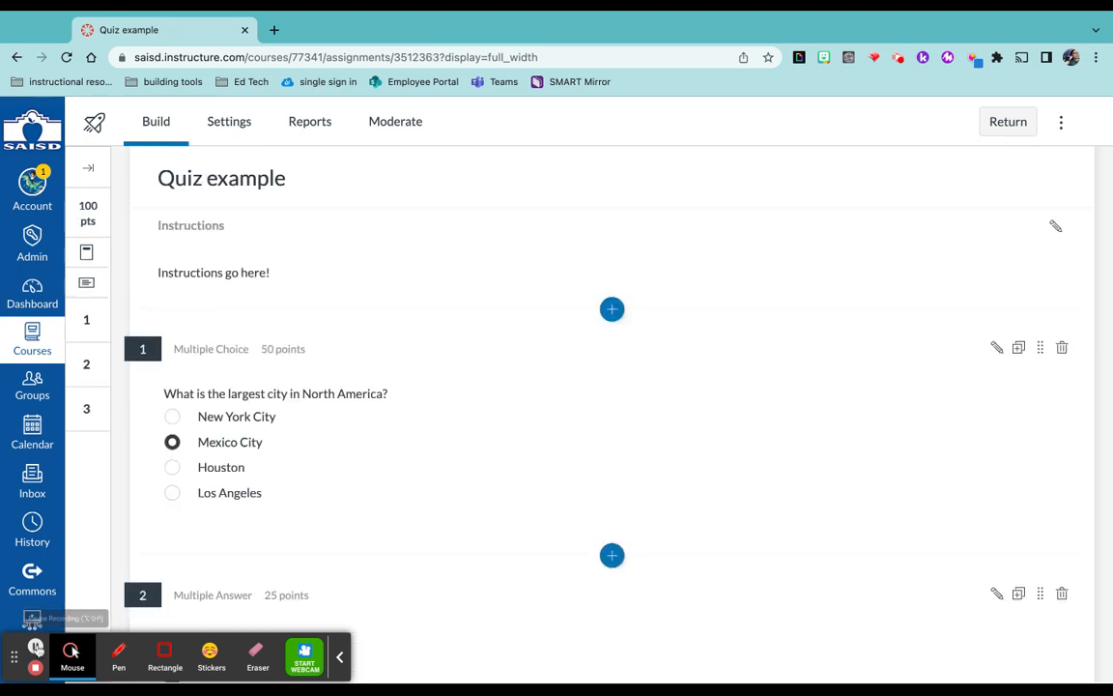
scroll("down", 3)
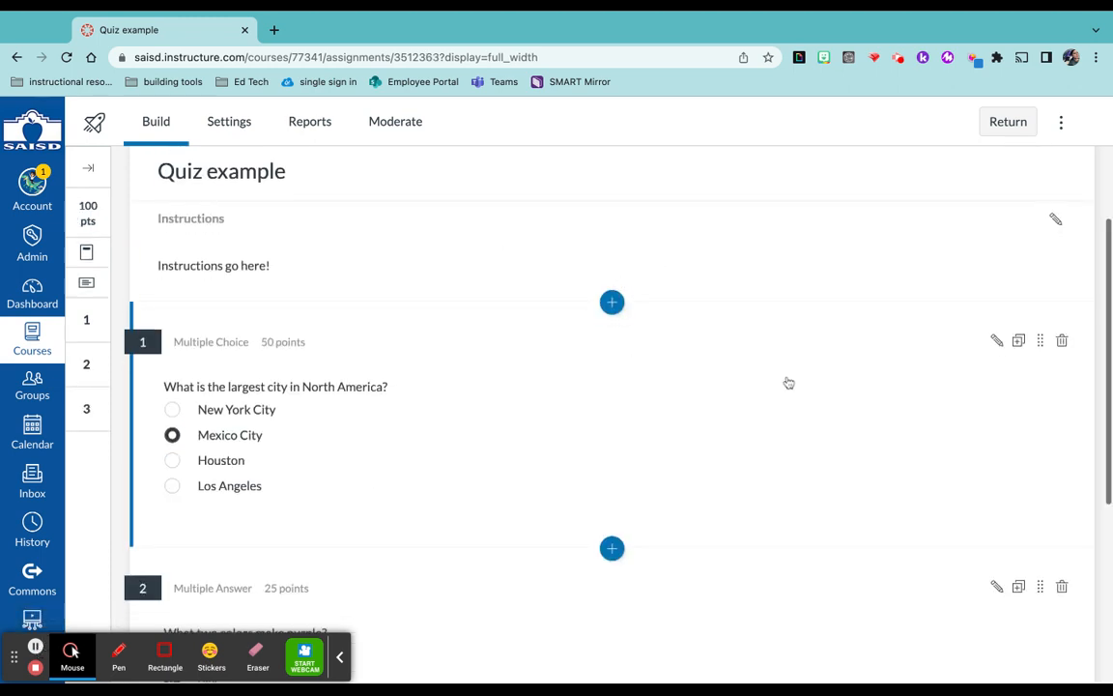
scroll("down", 3)
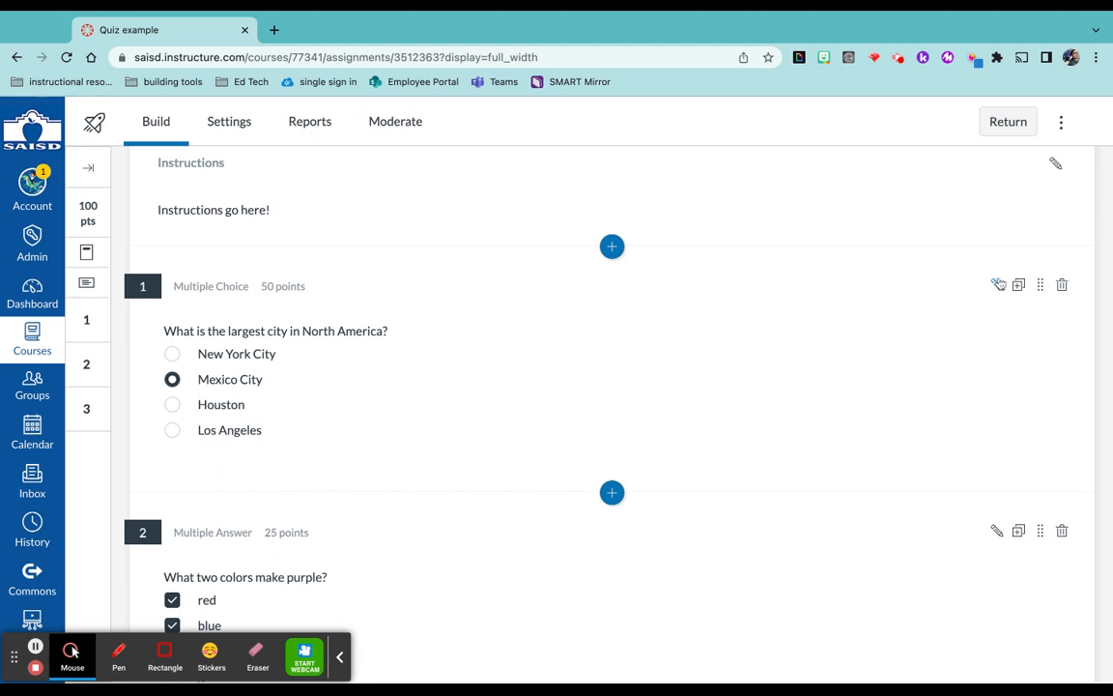
scroll("down", 3)
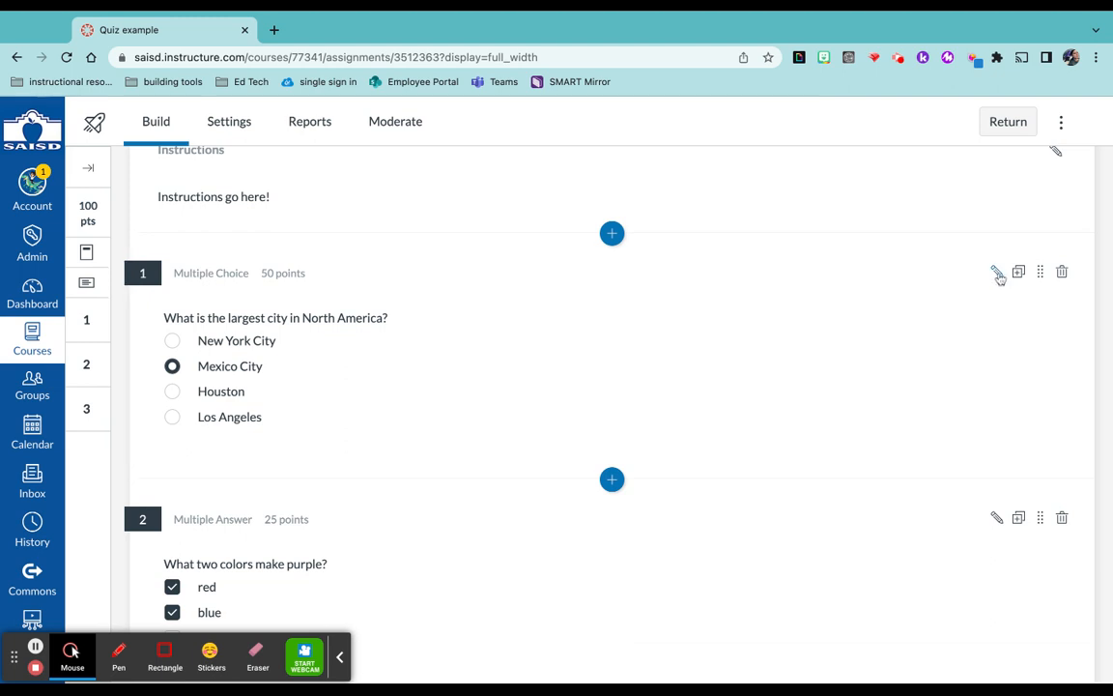
- Reopen question 1 on North America's largest city, check Mexico City's feedback, and save it
left_click(997, 270)
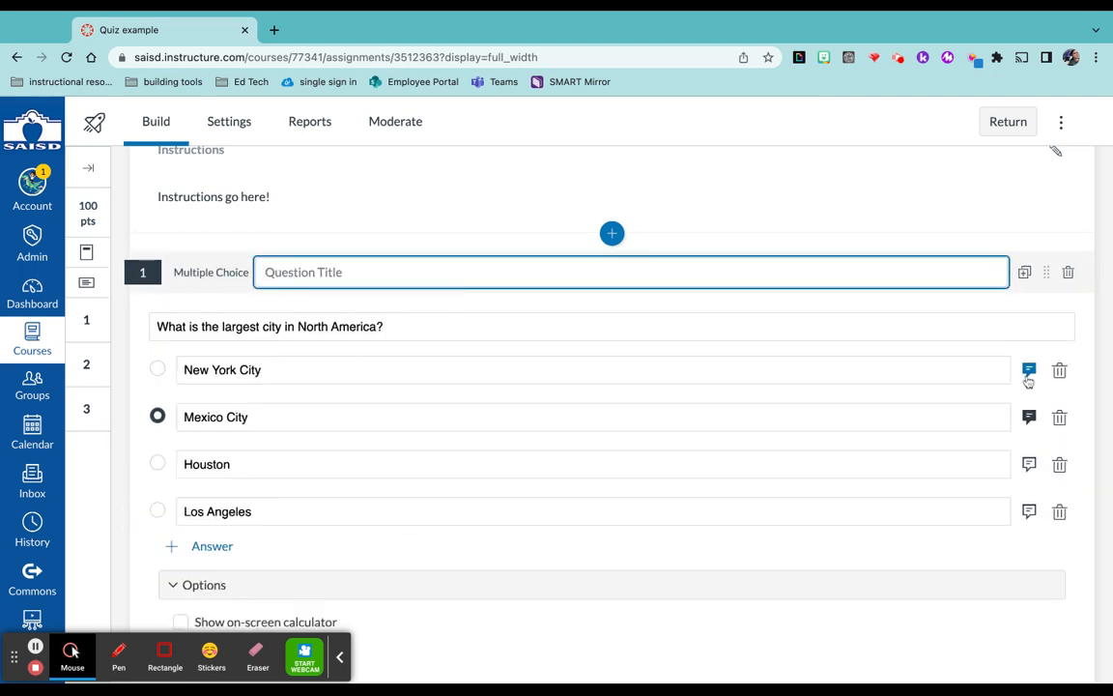
left_click(1029, 417)
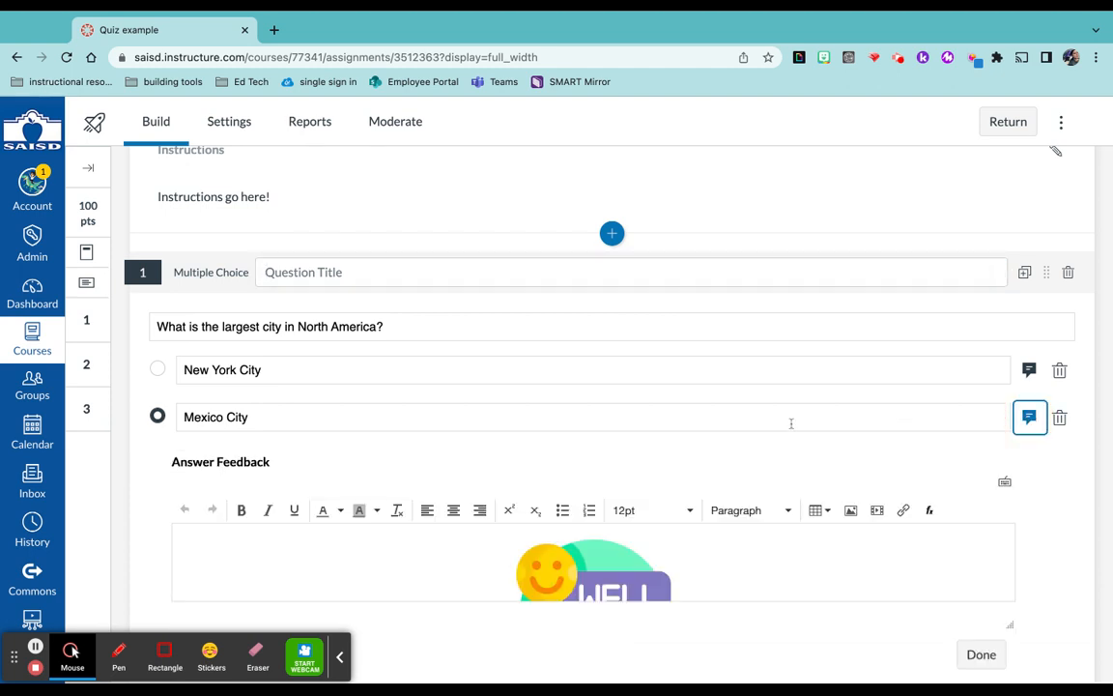
scroll("down", 3)
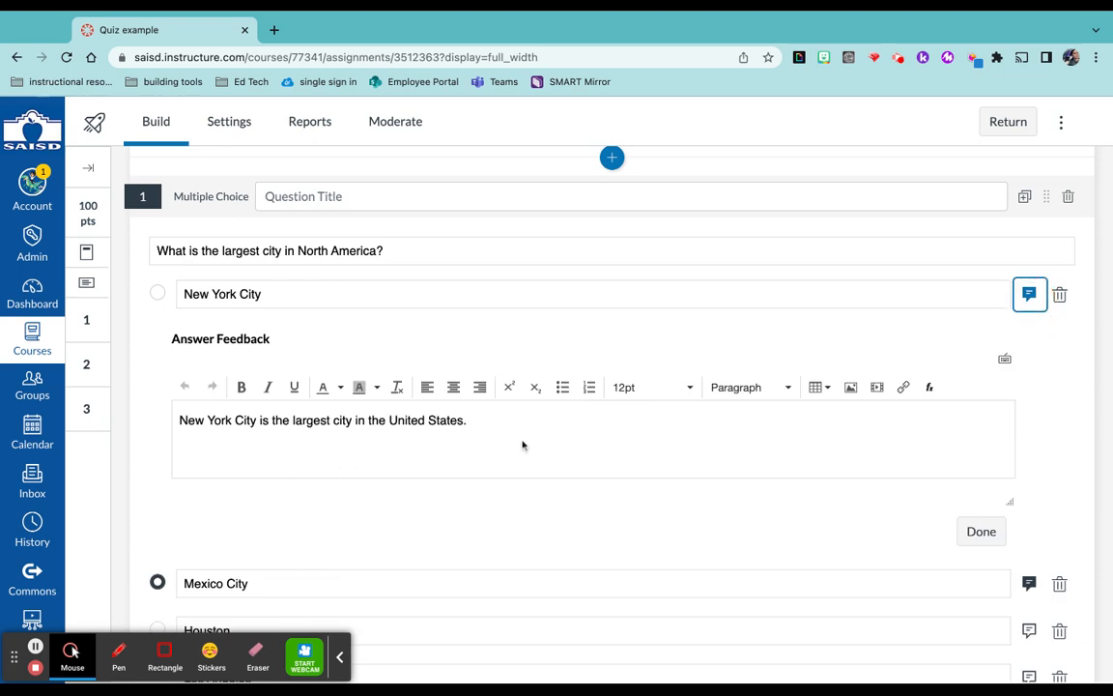
mouse_move(1013, 329)
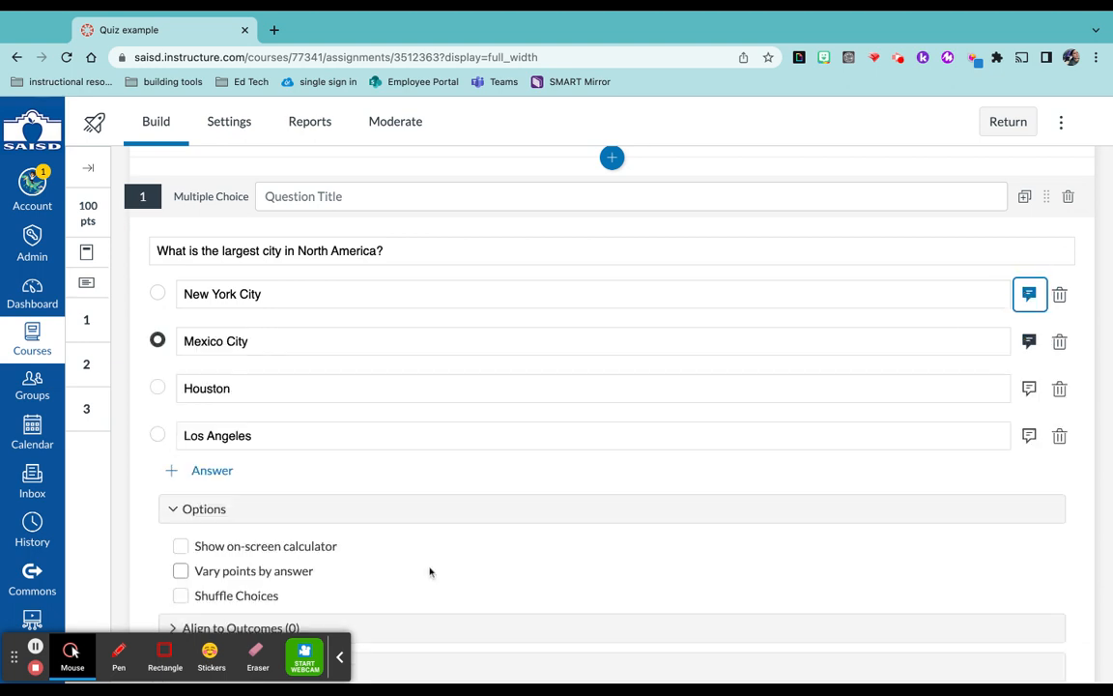
scroll("down", 3)
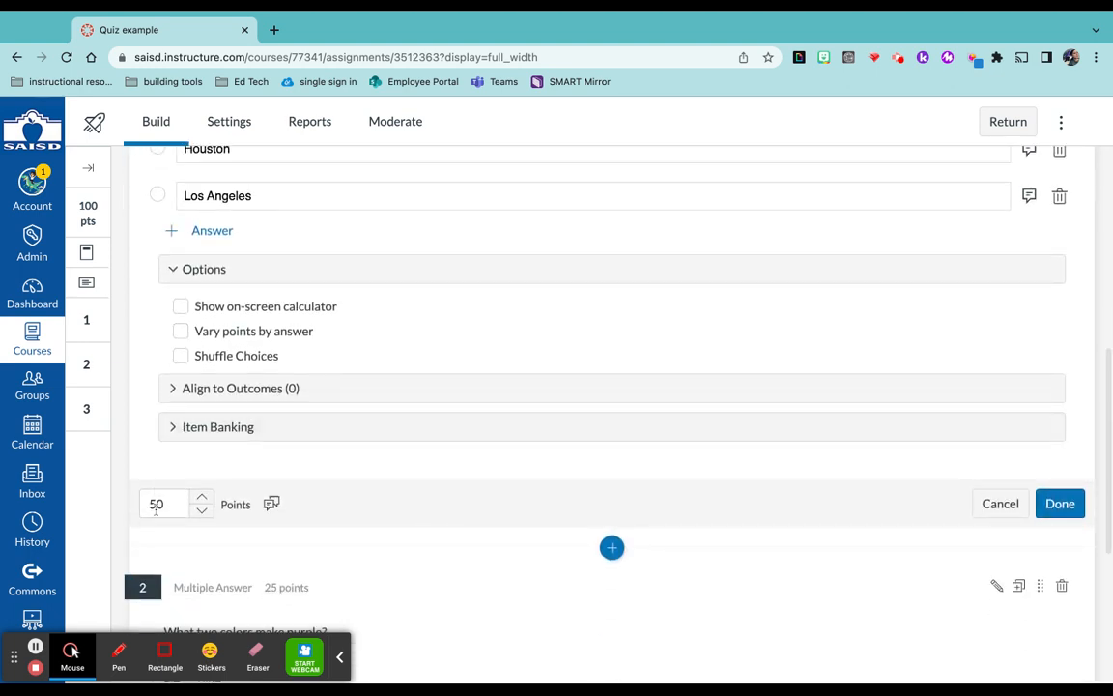
mouse_move(1071, 487)
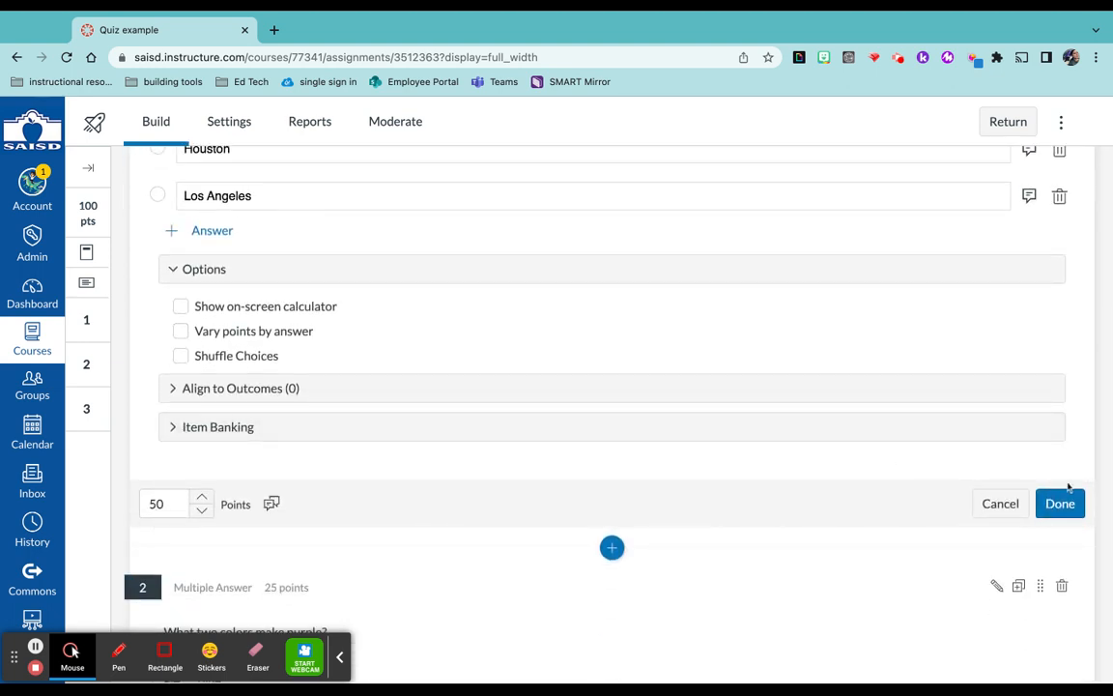
left_click(1059, 503)
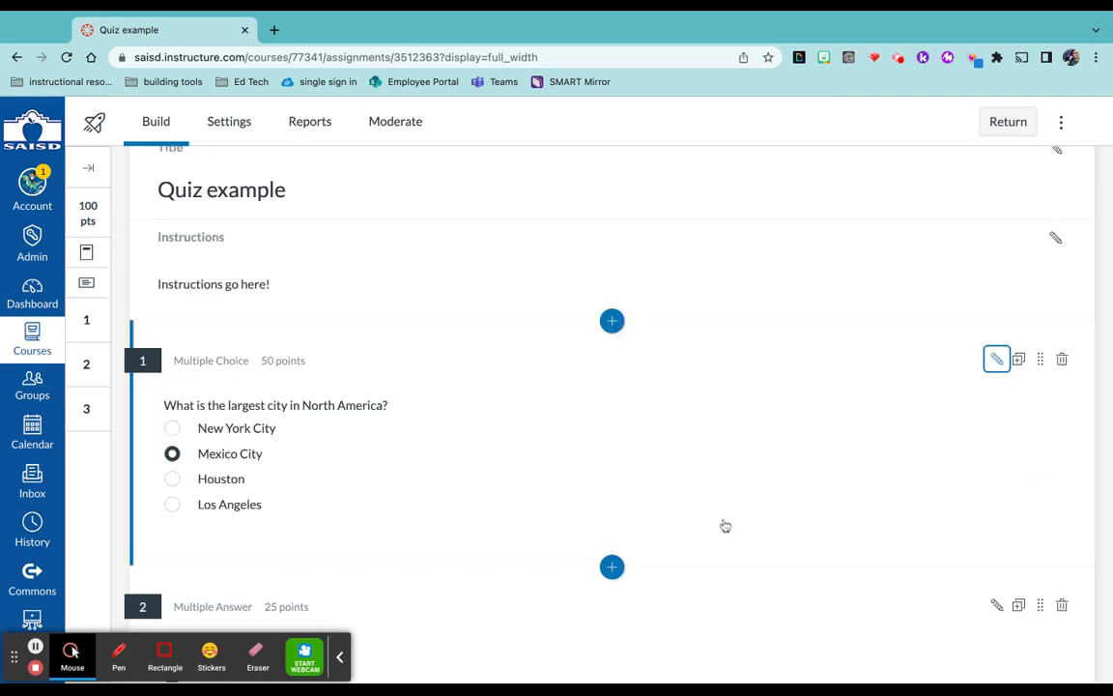
- Scroll down the quiz to review questions 2 and 3, including the Fill in the Blank question
scroll("down", 3)
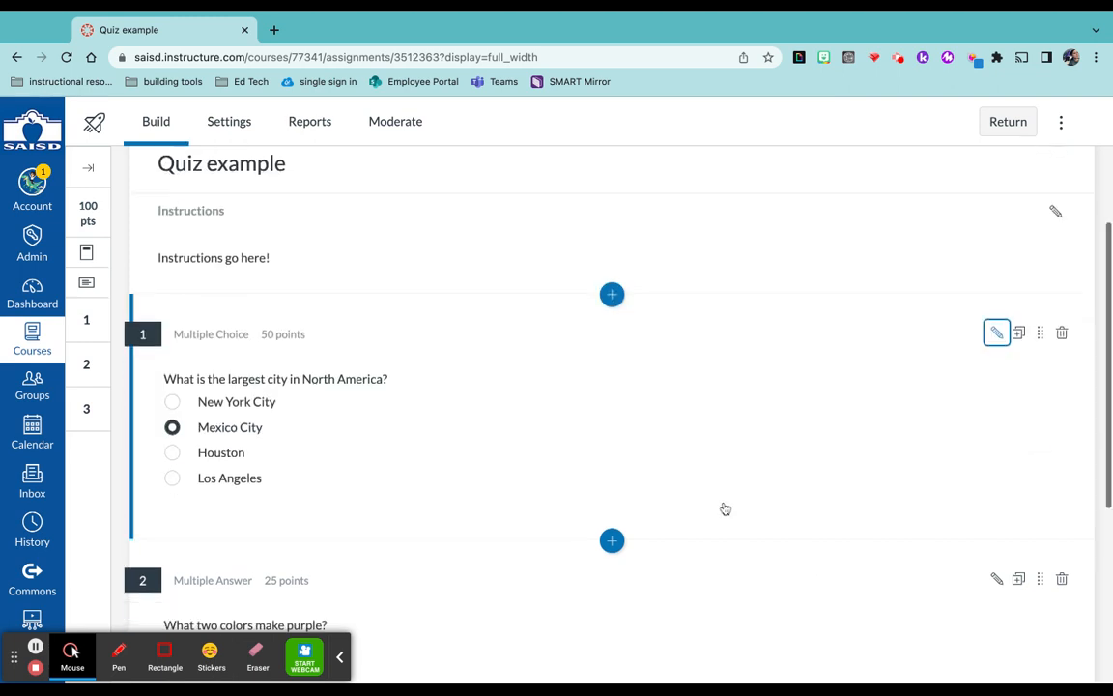
scroll("down", 3)
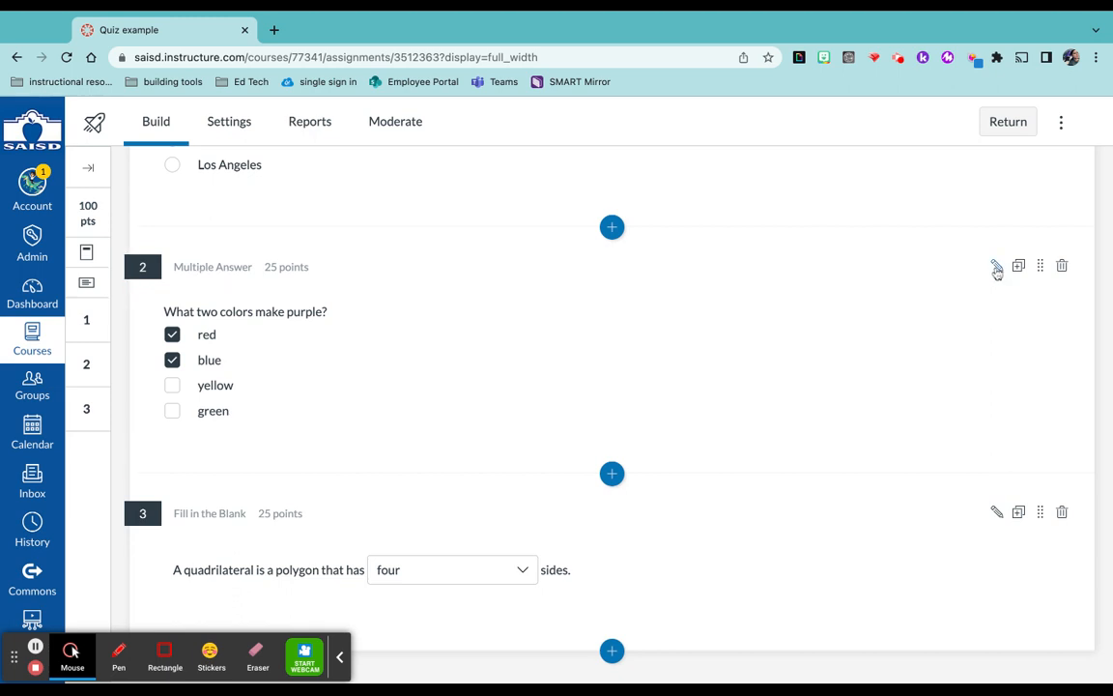
left_click(998, 267)
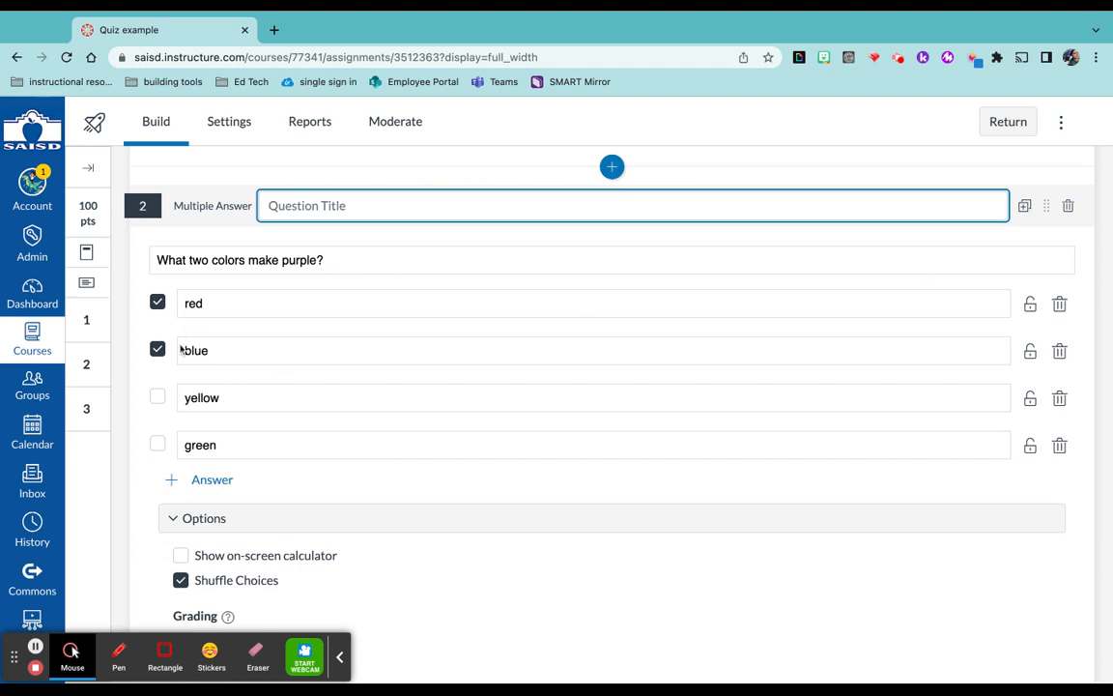
scroll("down", 3)
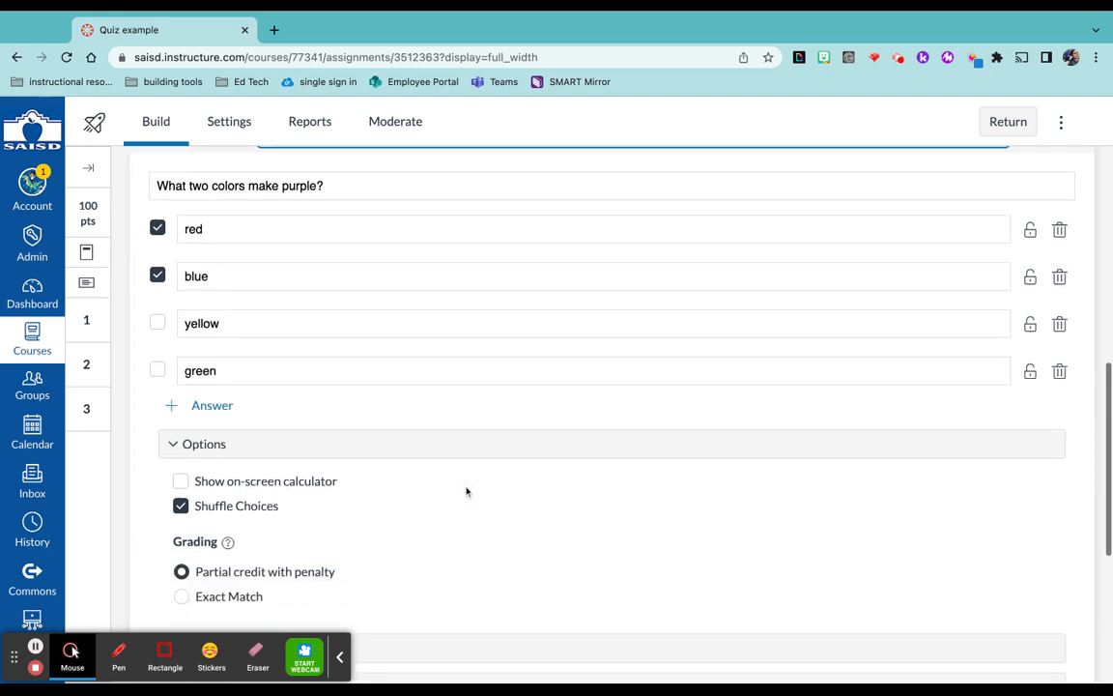
scroll("down", 3)
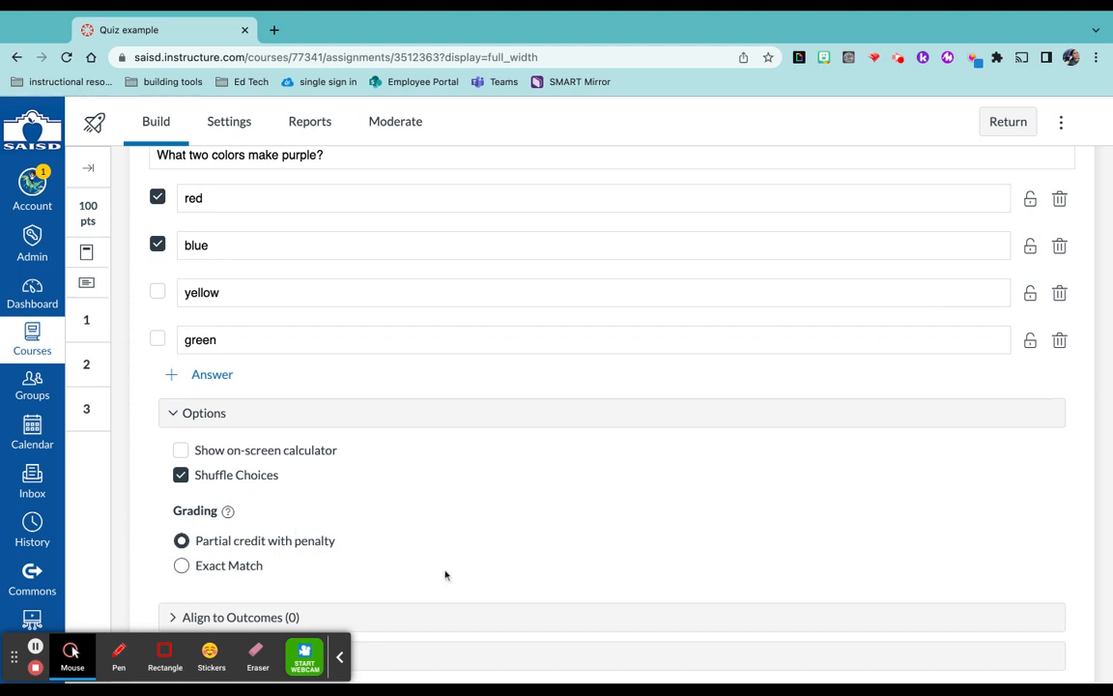
scroll("down", 3)
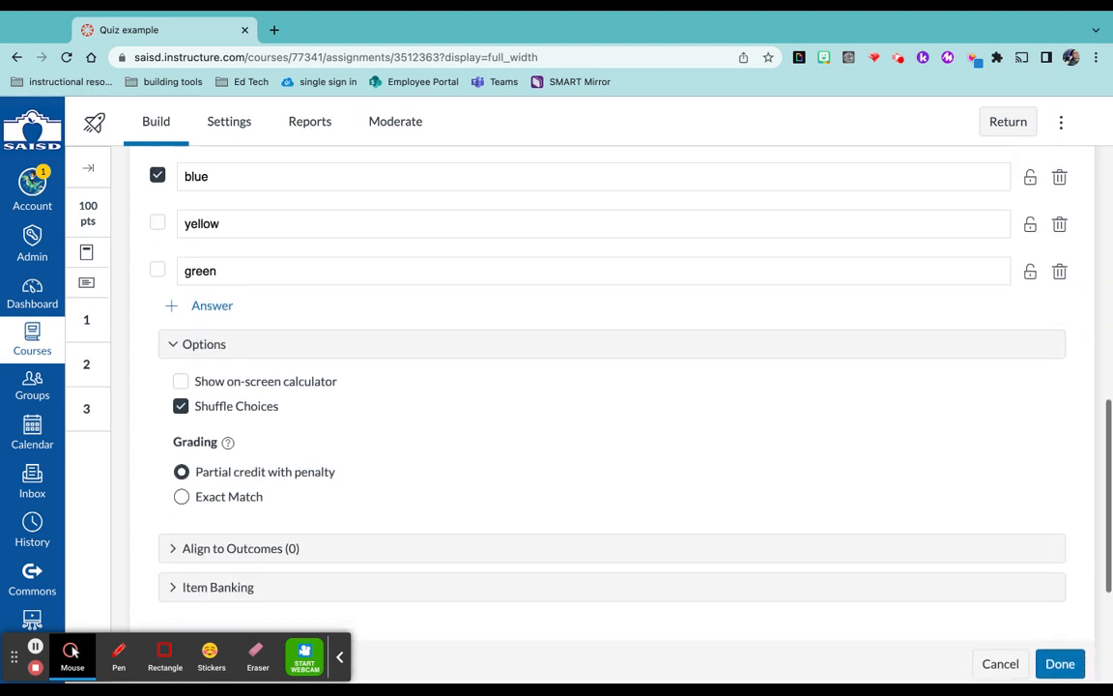
scroll("down", 3)
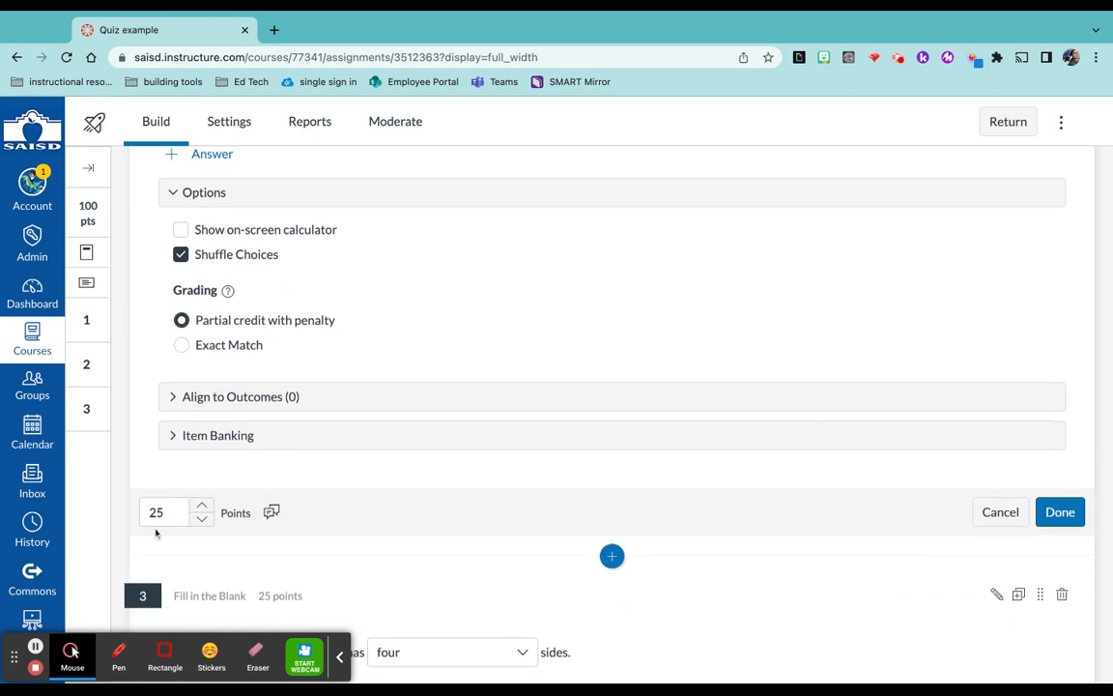
left_click(1060, 512)
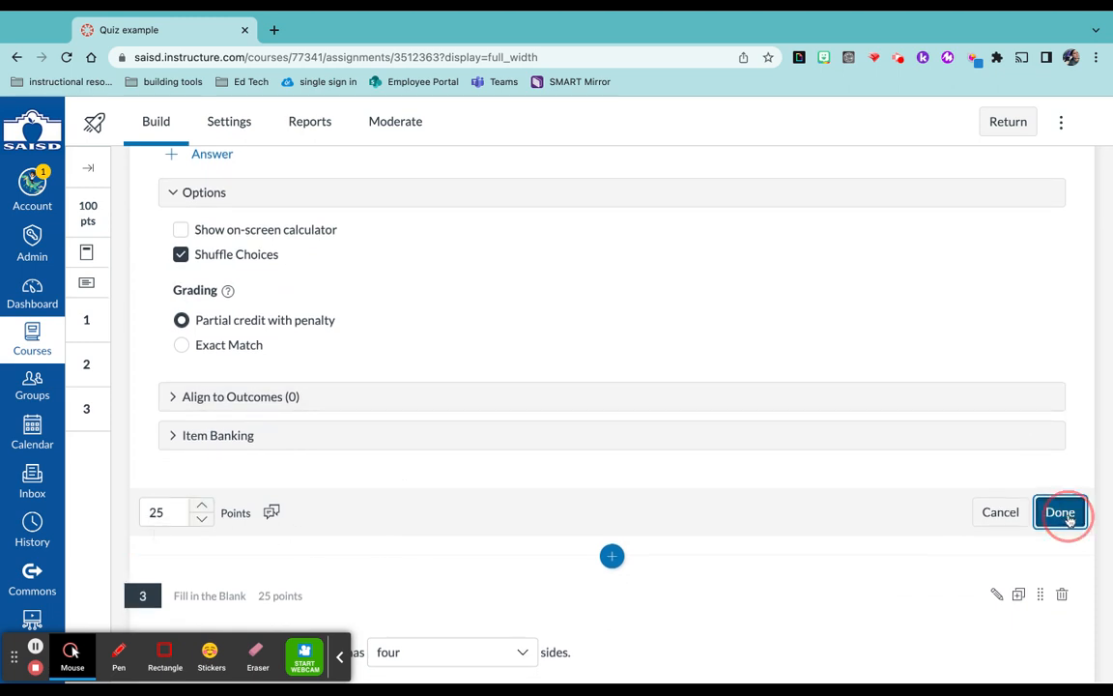
left_click(1060, 513)
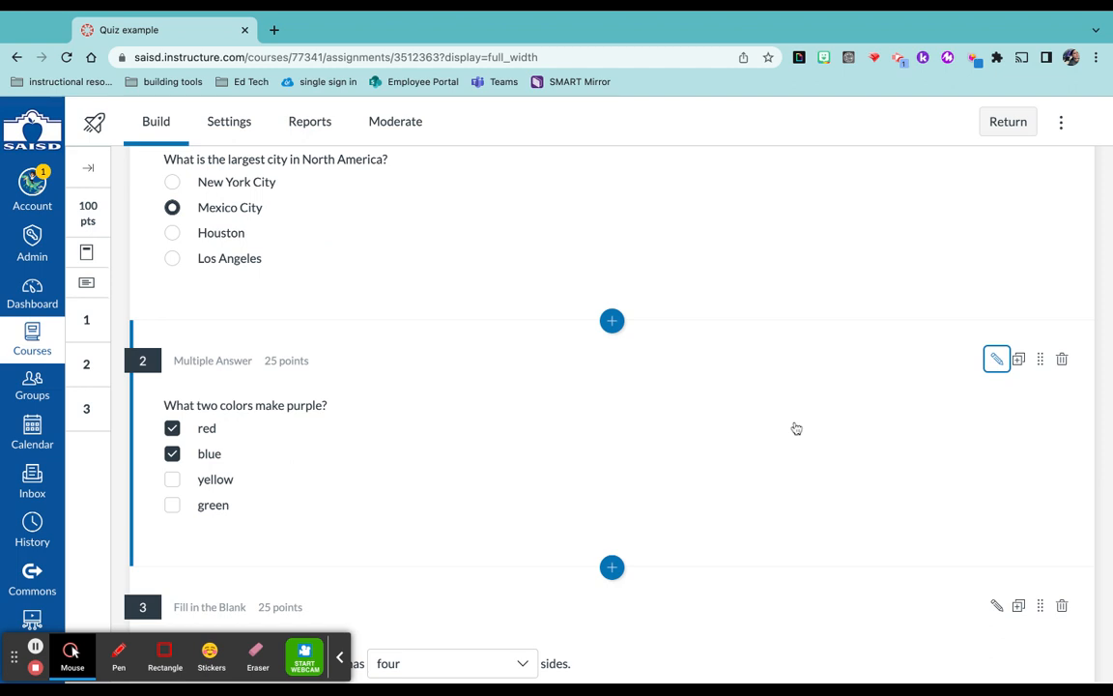
scroll("down", 3)
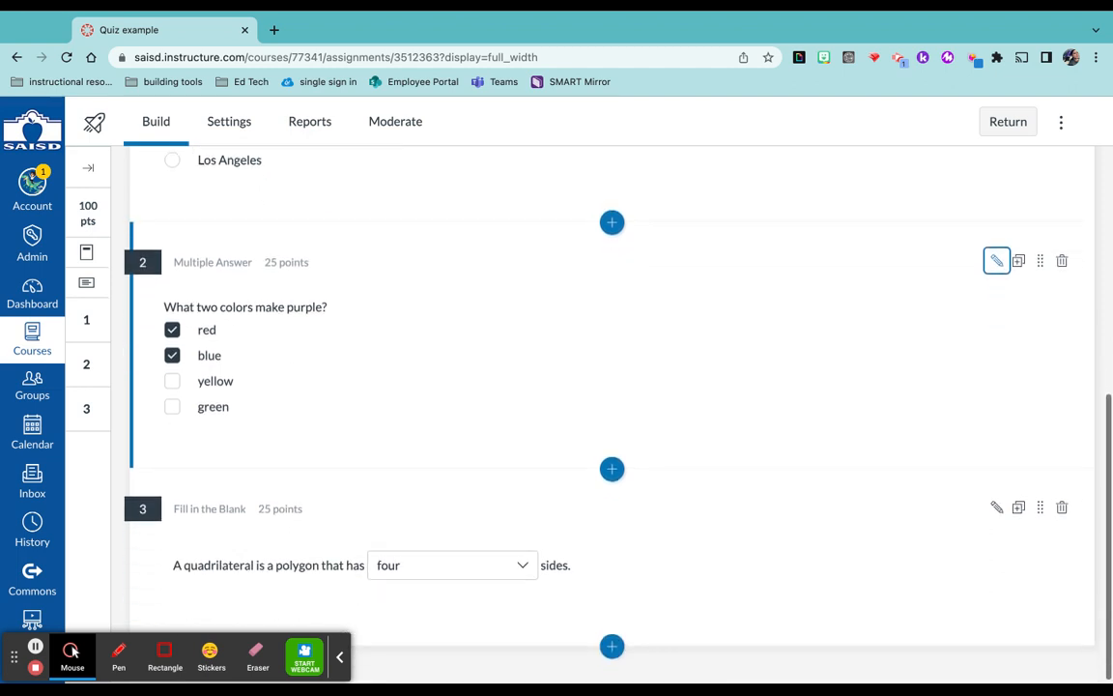
left_click(997, 506)
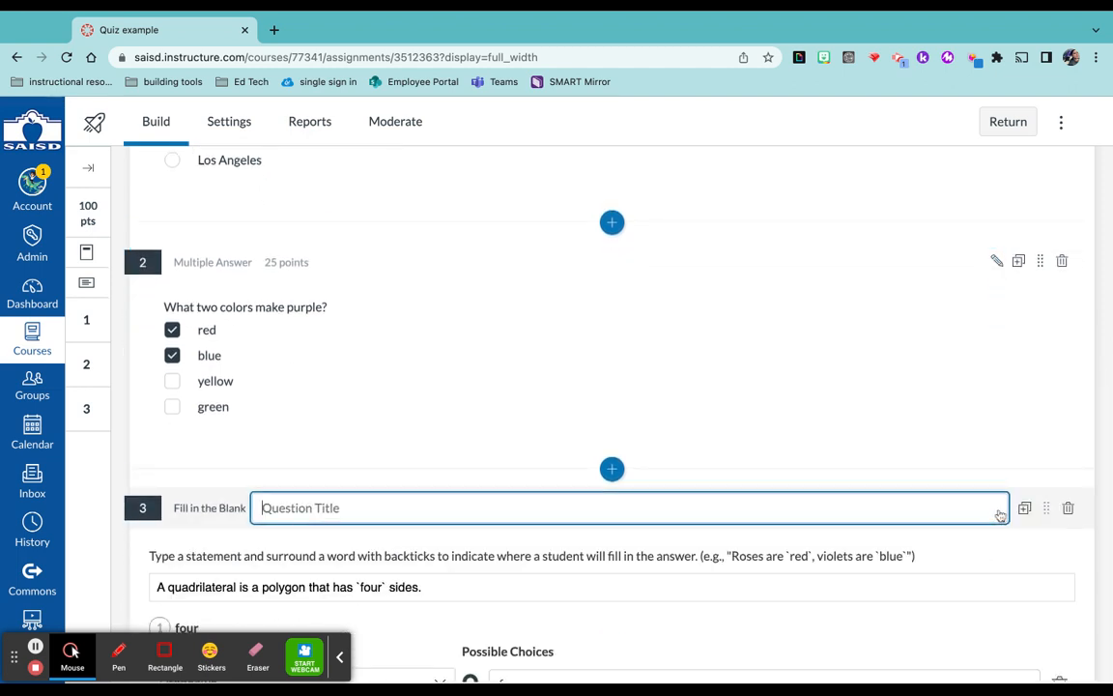
scroll("down", 3)
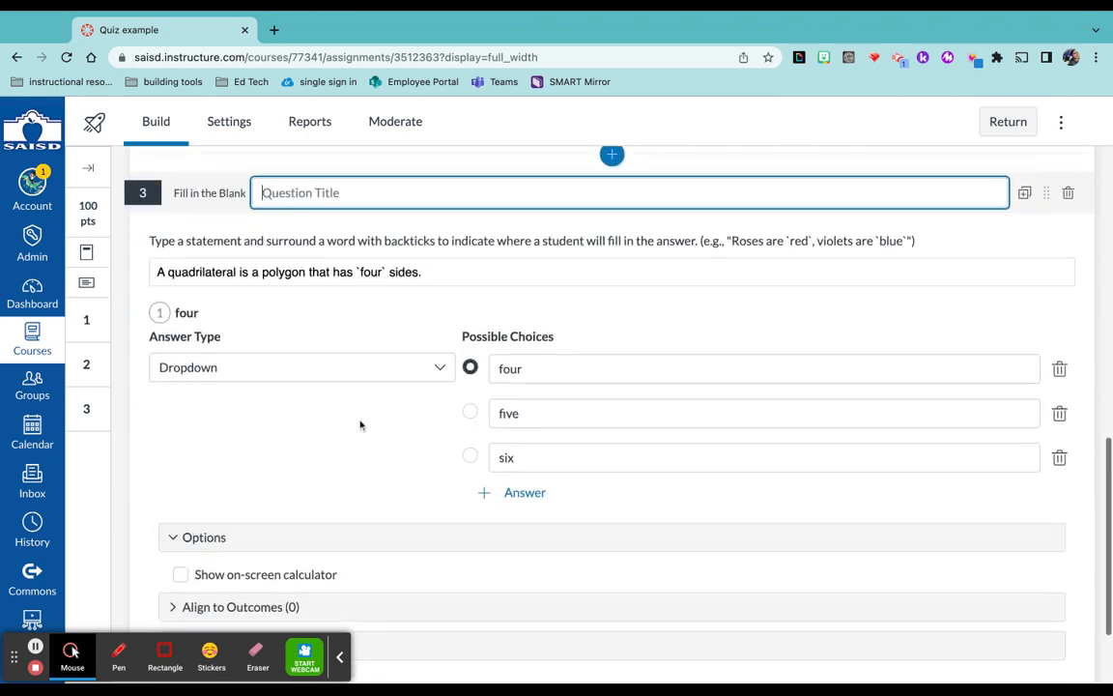
left_click(302, 367)
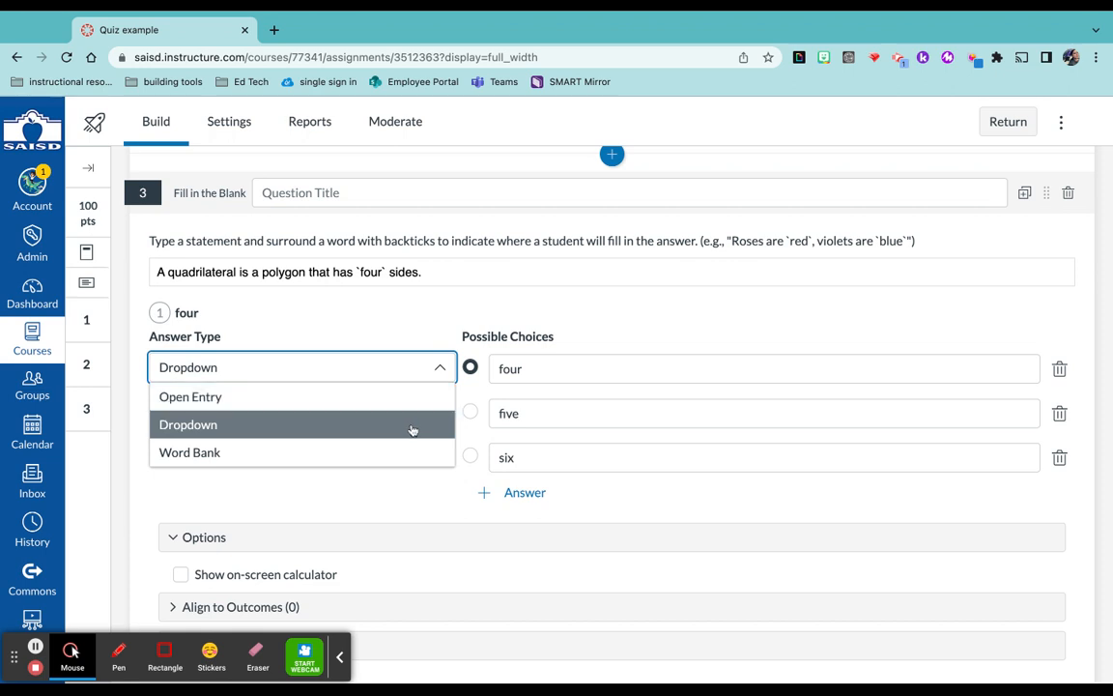
mouse_move(399, 431)
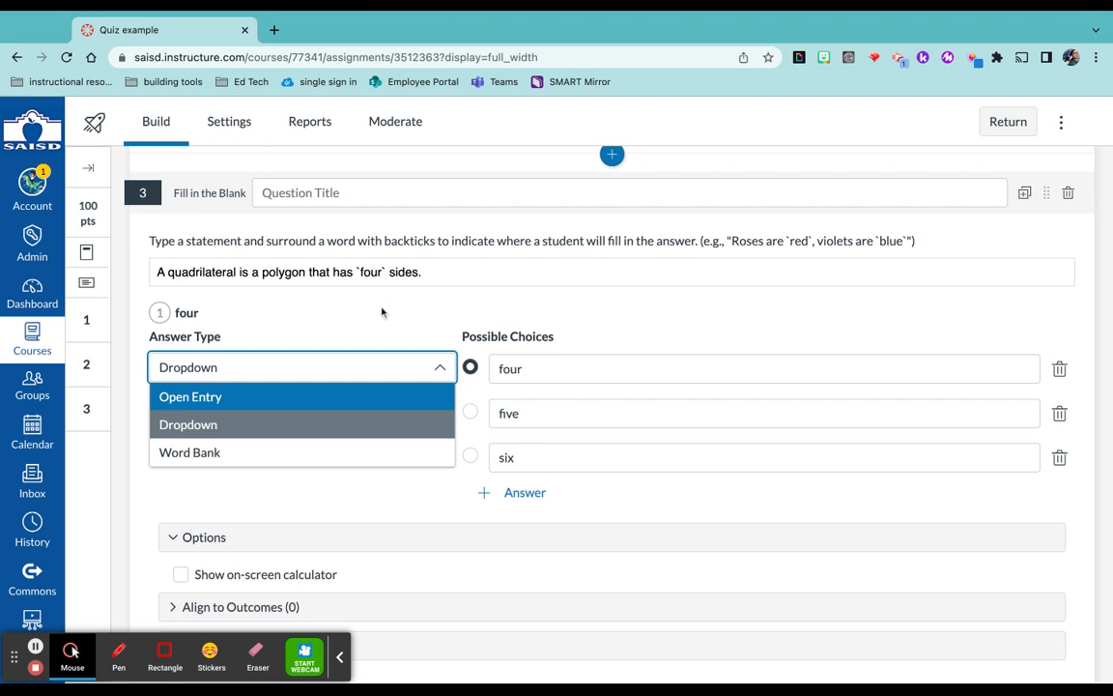
mouse_move(574, 458)
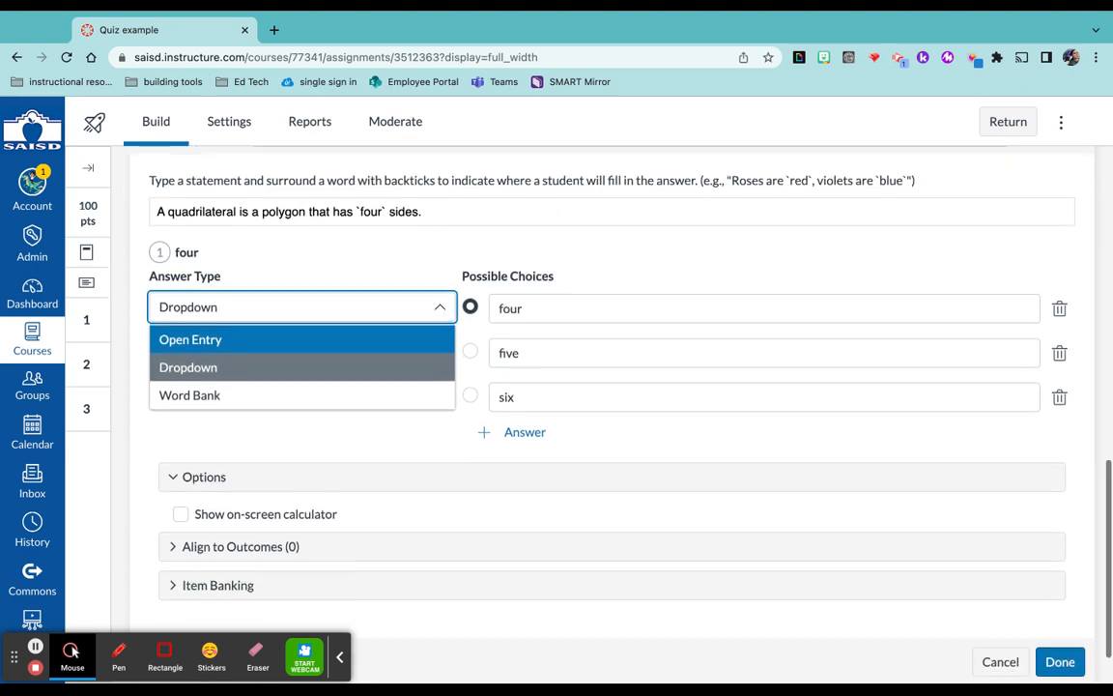
scroll("down", 3)
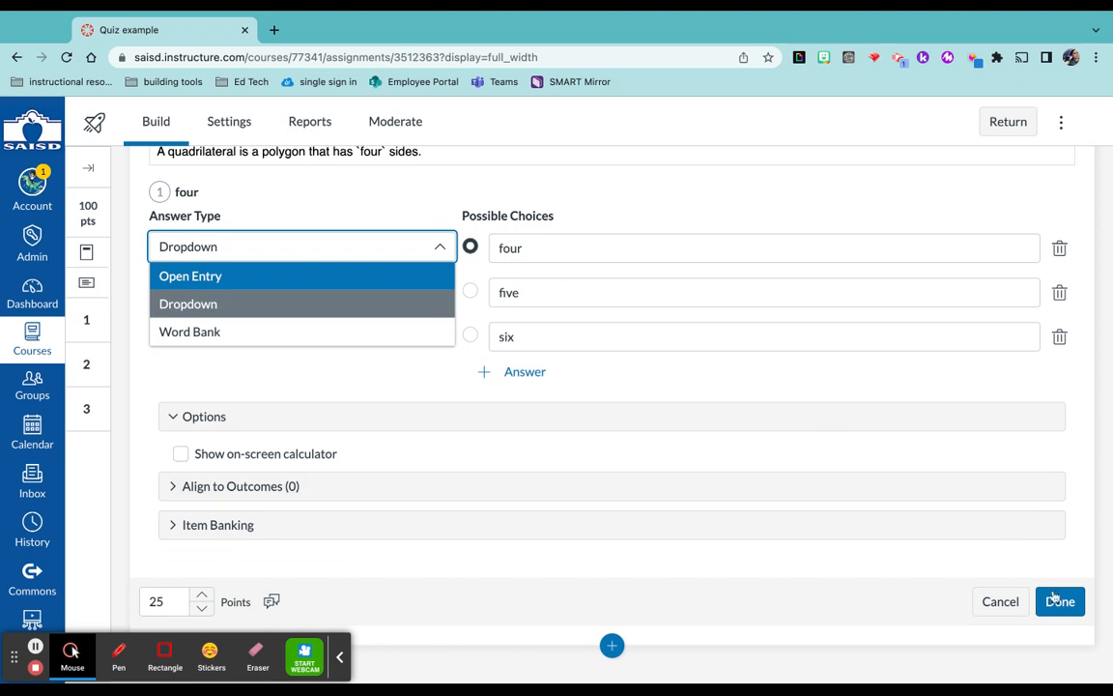
left_click(1059, 601)
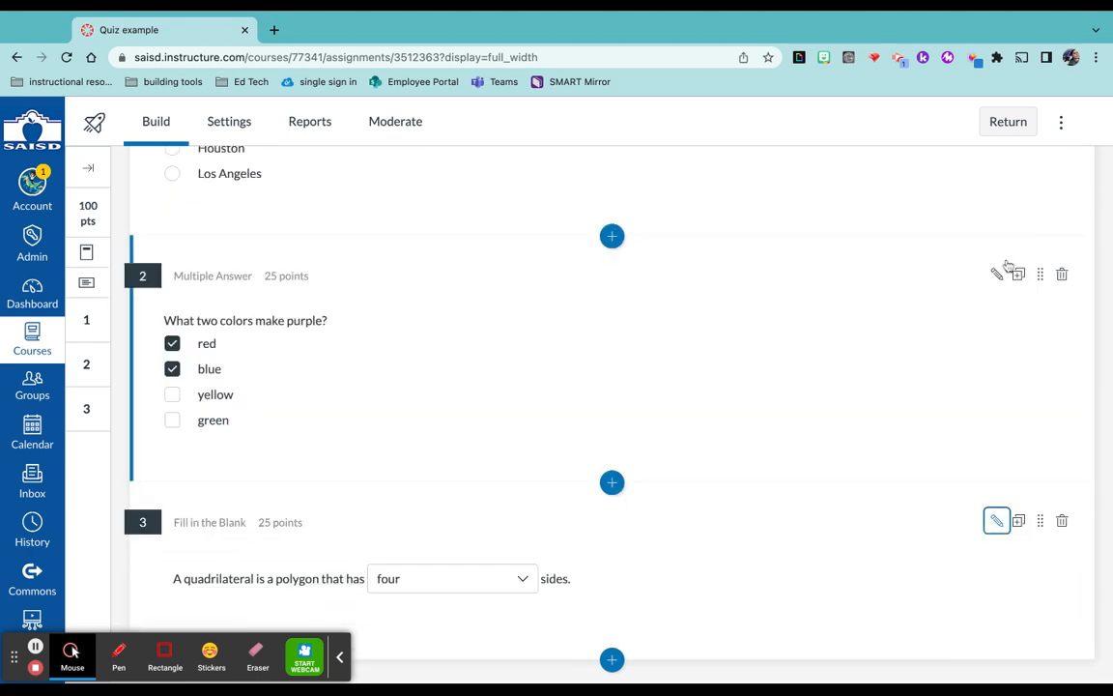
- Return from the quiz builder to the course Quizzes page listing Quiz example and Quiz examples
left_click(1007, 119)
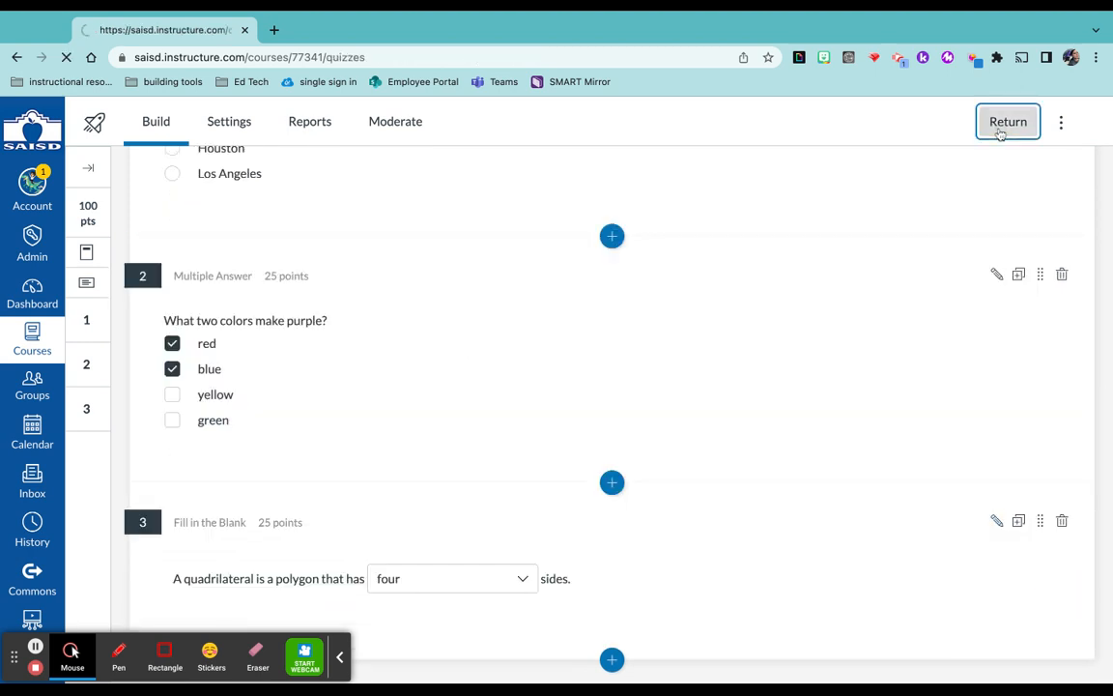
left_click(1009, 120)
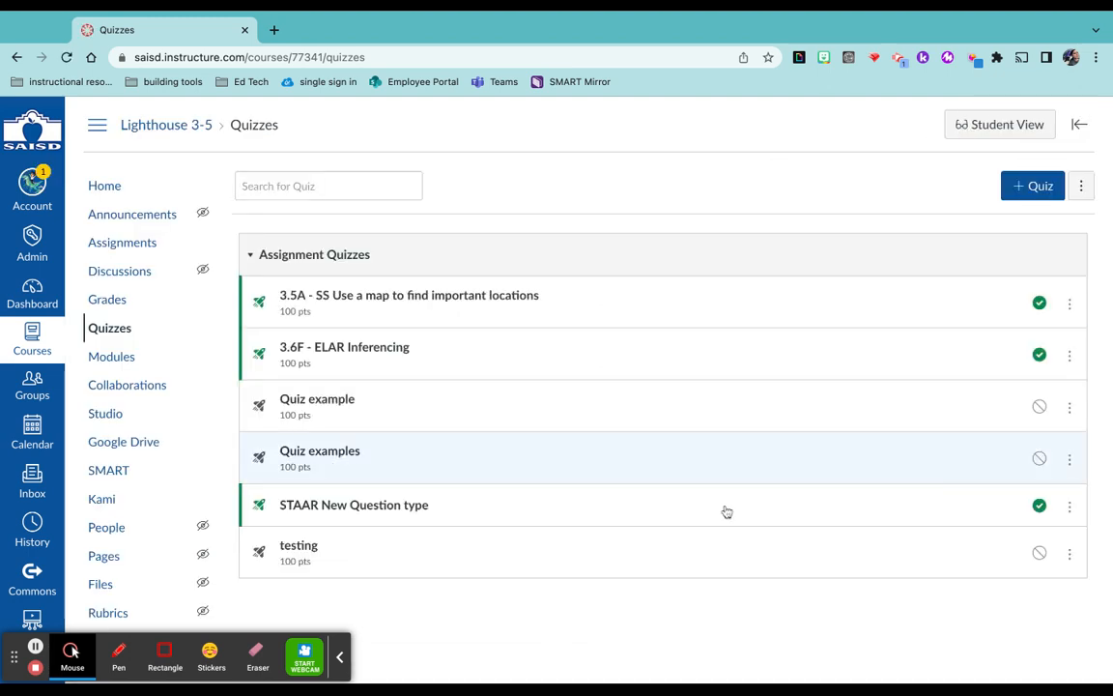
mouse_move(1036, 486)
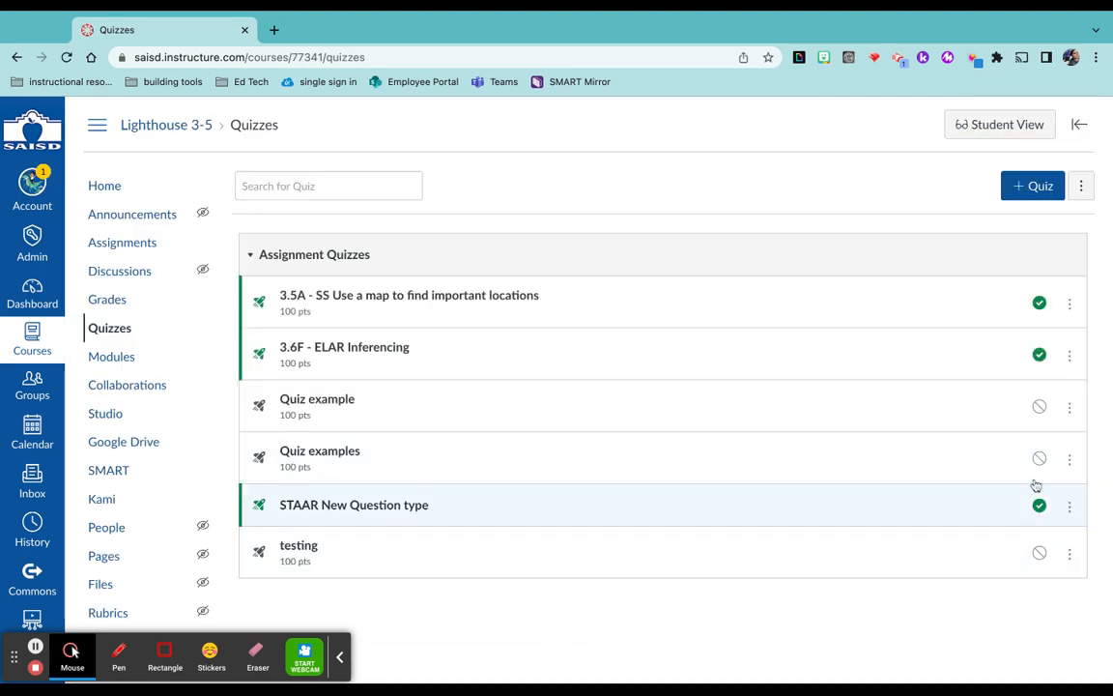
mouse_move(1040, 406)
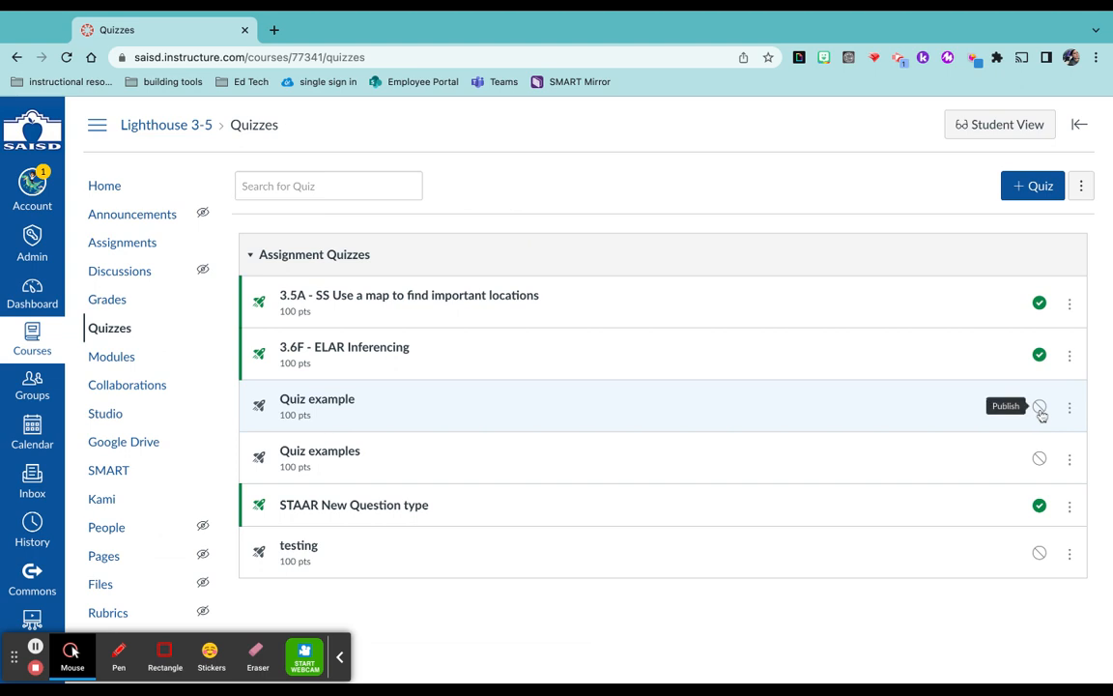